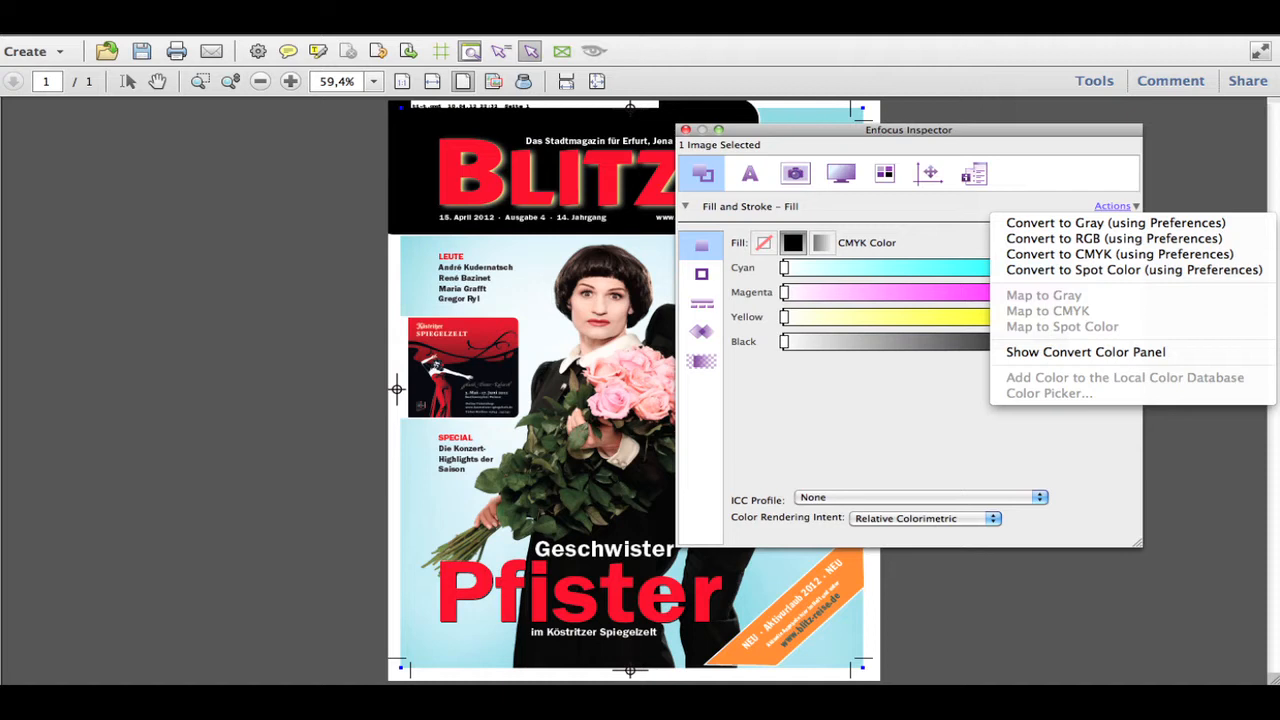
# Step: Review the Inspector's Resample, Curve Editing and Brightness/Contrast image panels, then show the Image Types sheet
pyautogui.click(794, 172)
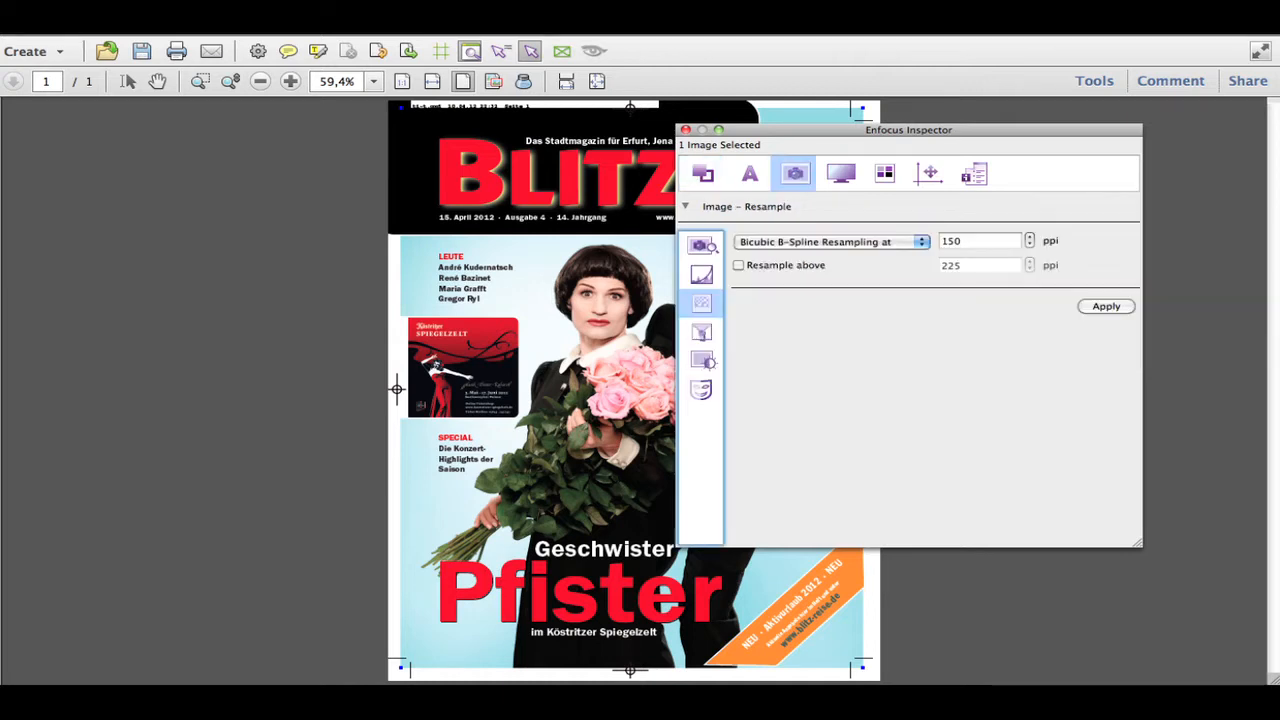
pyautogui.click(700, 332)
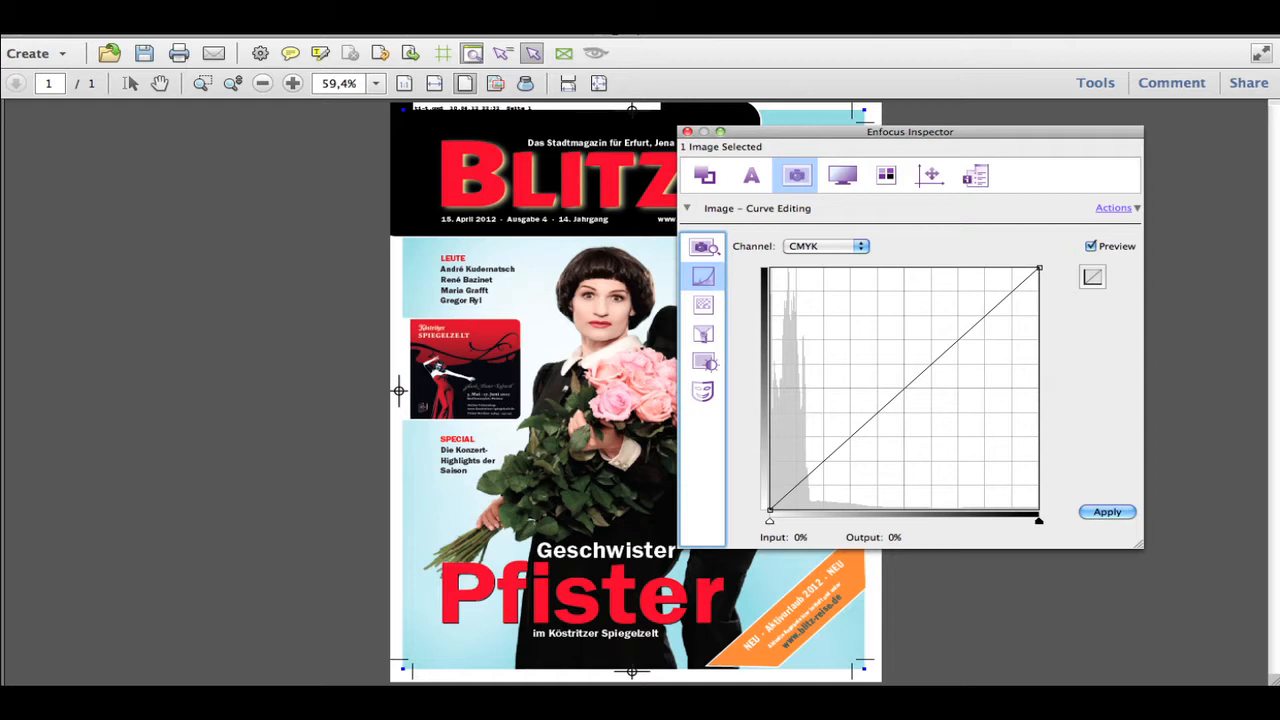
pyautogui.click(704, 362)
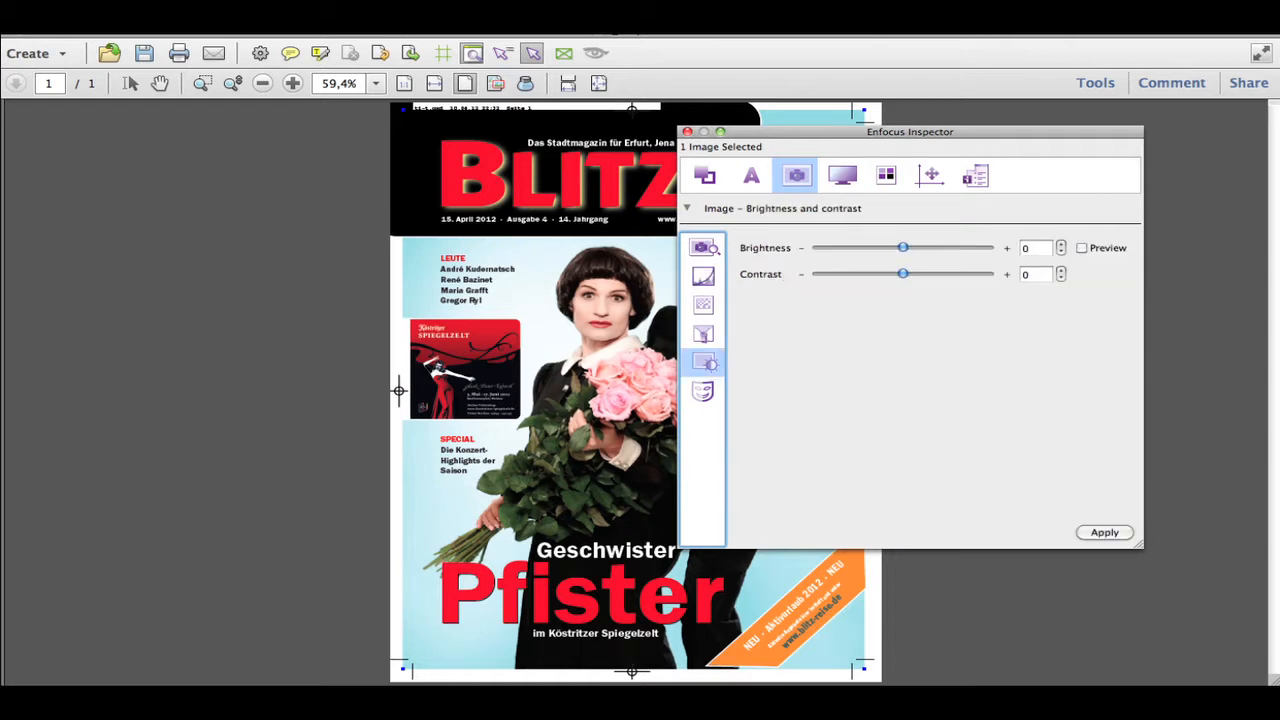
pyautogui.click(704, 390)
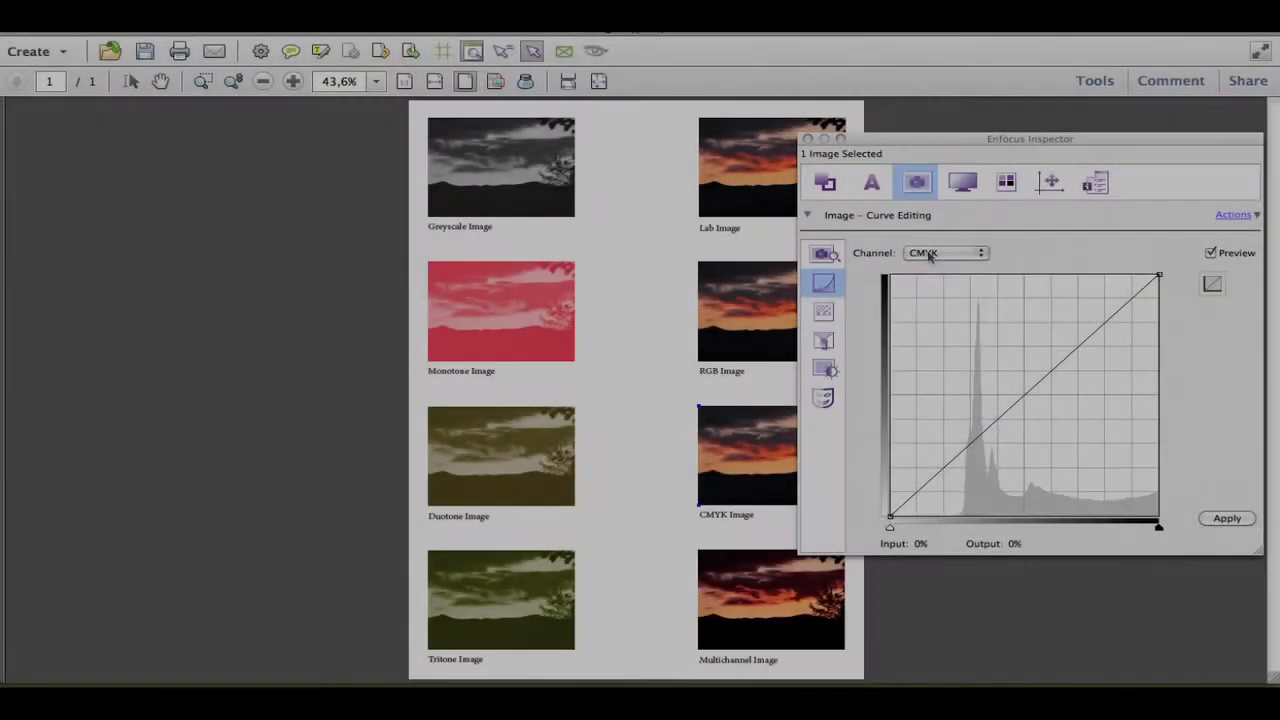
# Step: Choose the Magenta channel and raise its curve with a new midpoint to boost magenta
pyautogui.click(944, 252)
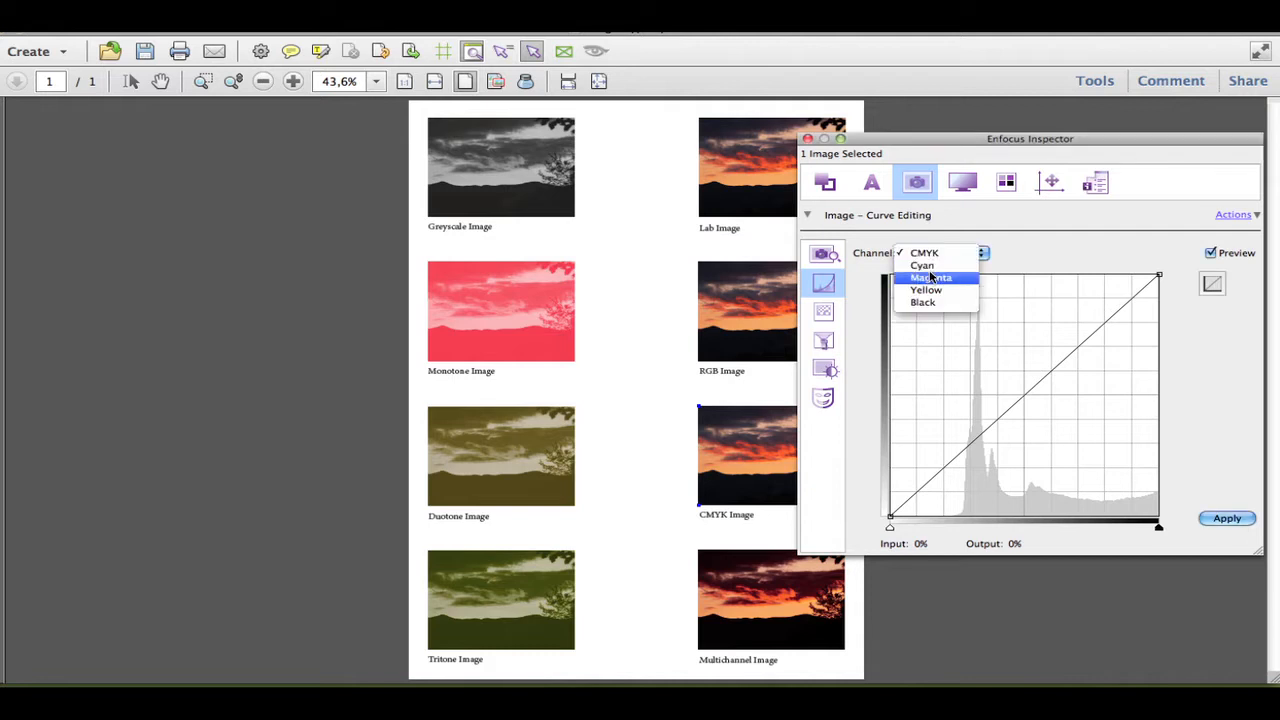
pyautogui.click(932, 276)
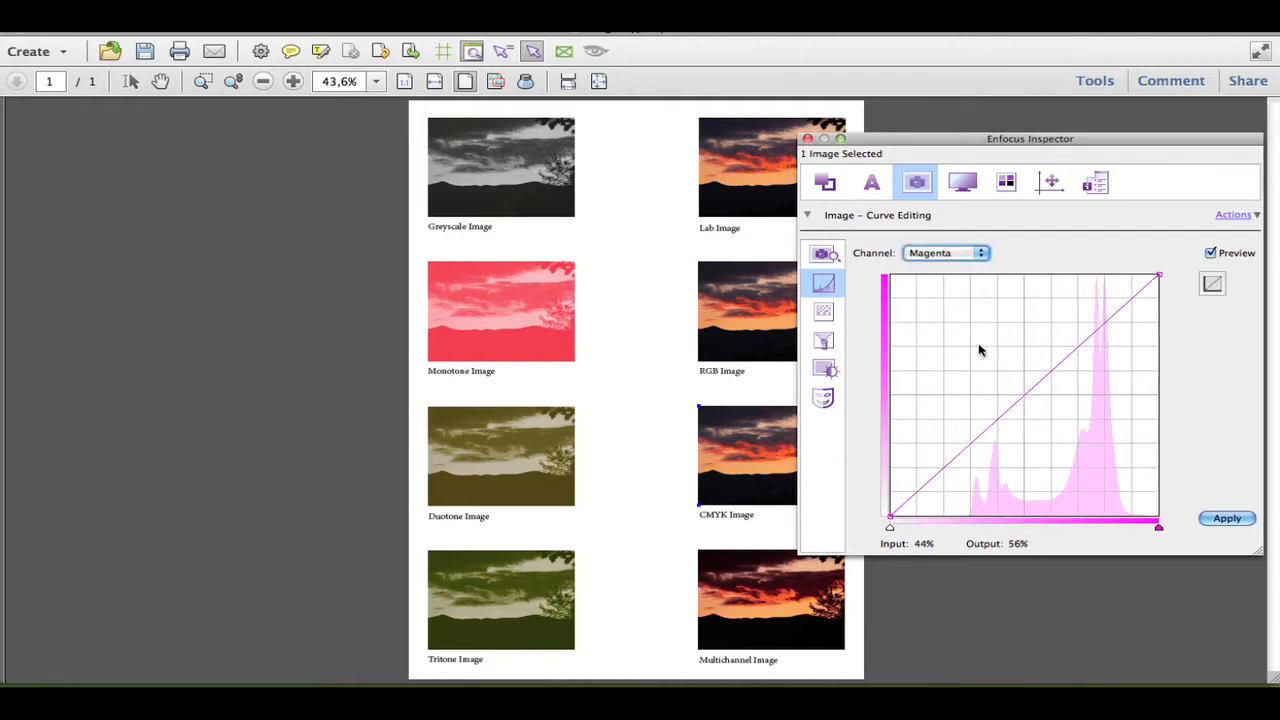
pyautogui.moveTo(980, 350); pyautogui.dragTo(1022, 392)
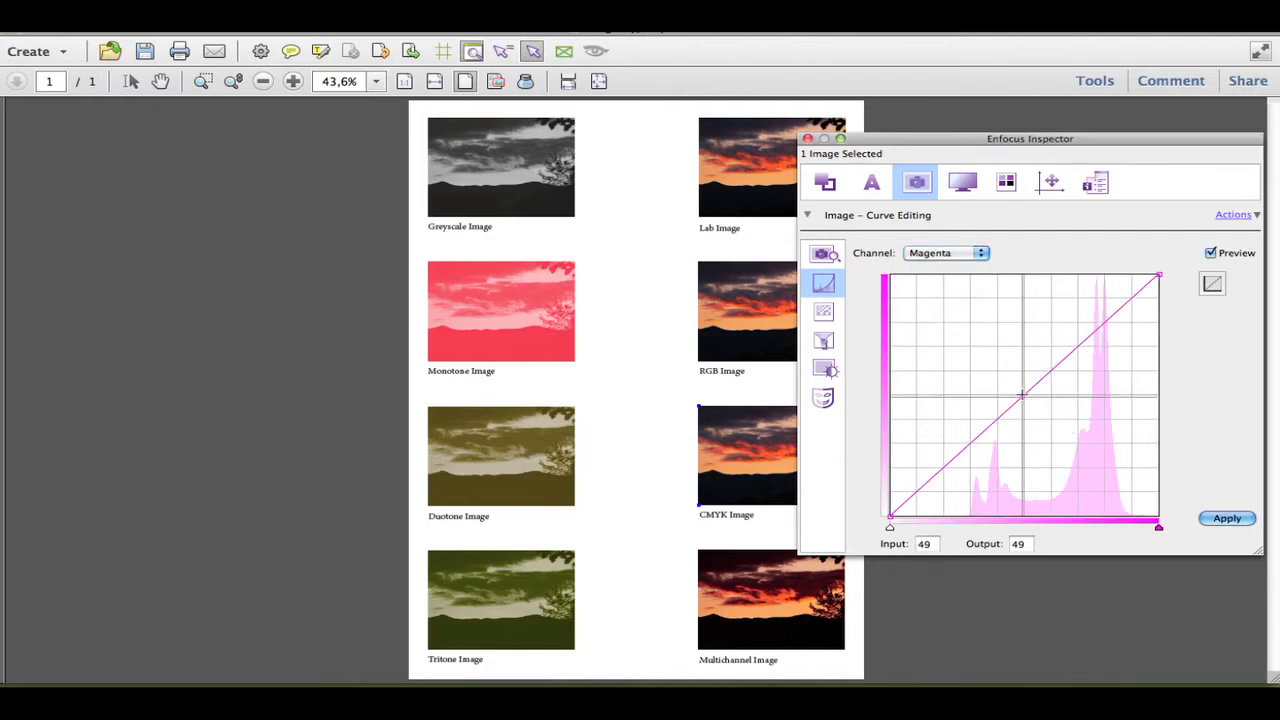
pyautogui.moveTo(1022, 396); pyautogui.dragTo(988, 364)
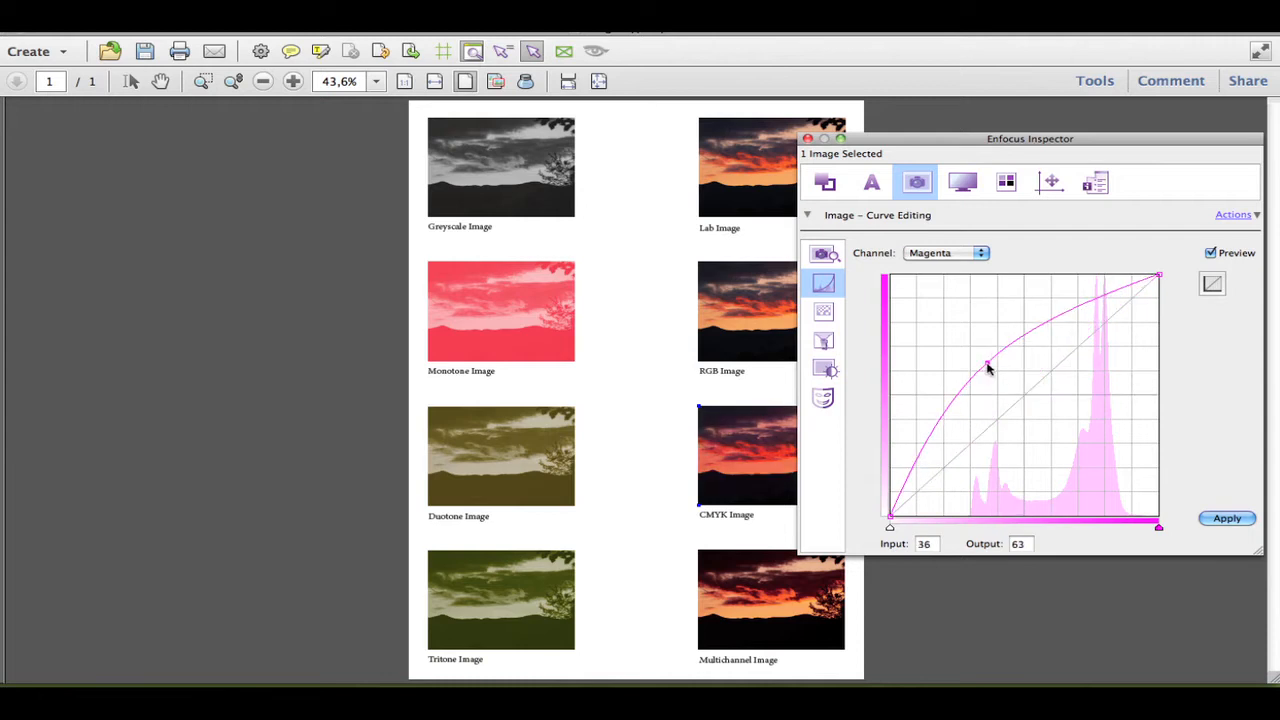
# Step: Add a second, lower point on the magenta curve and fine-tune its position with Preview on
pyautogui.click(924, 544)
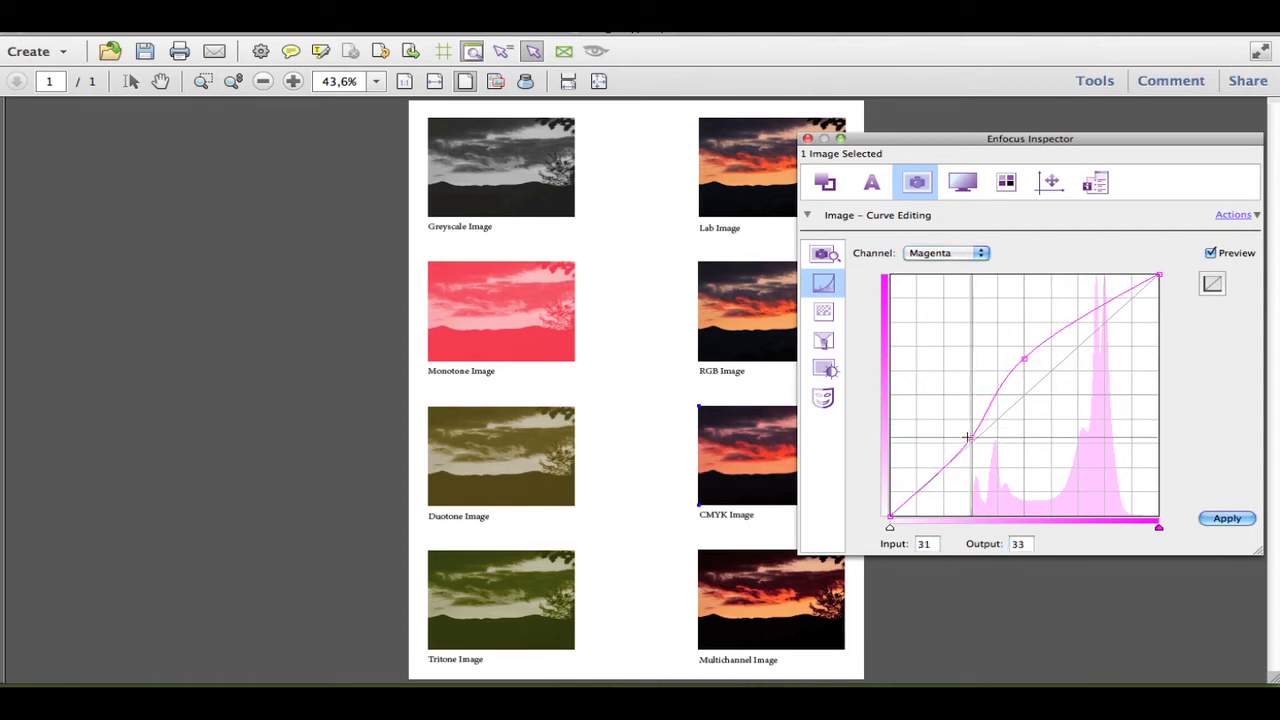
pyautogui.moveTo(968, 436); pyautogui.dragTo(976, 442)
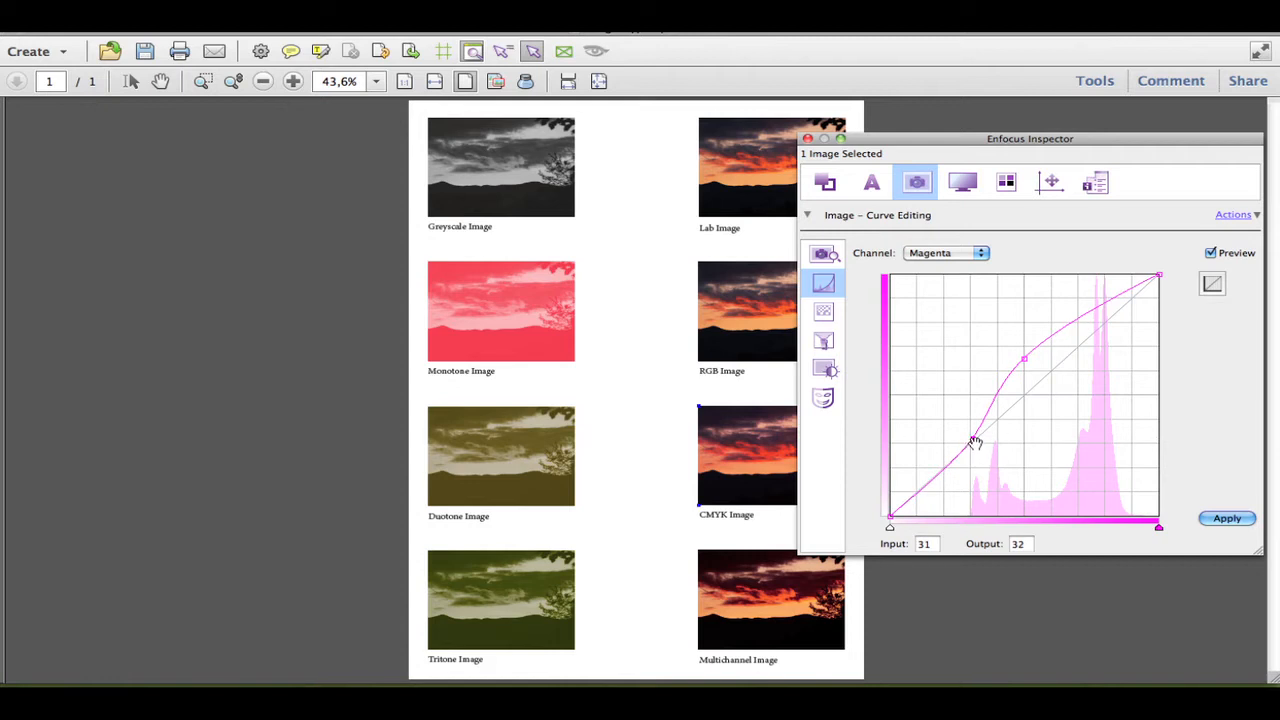
pyautogui.moveTo(976, 440); pyautogui.dragTo(996, 420)
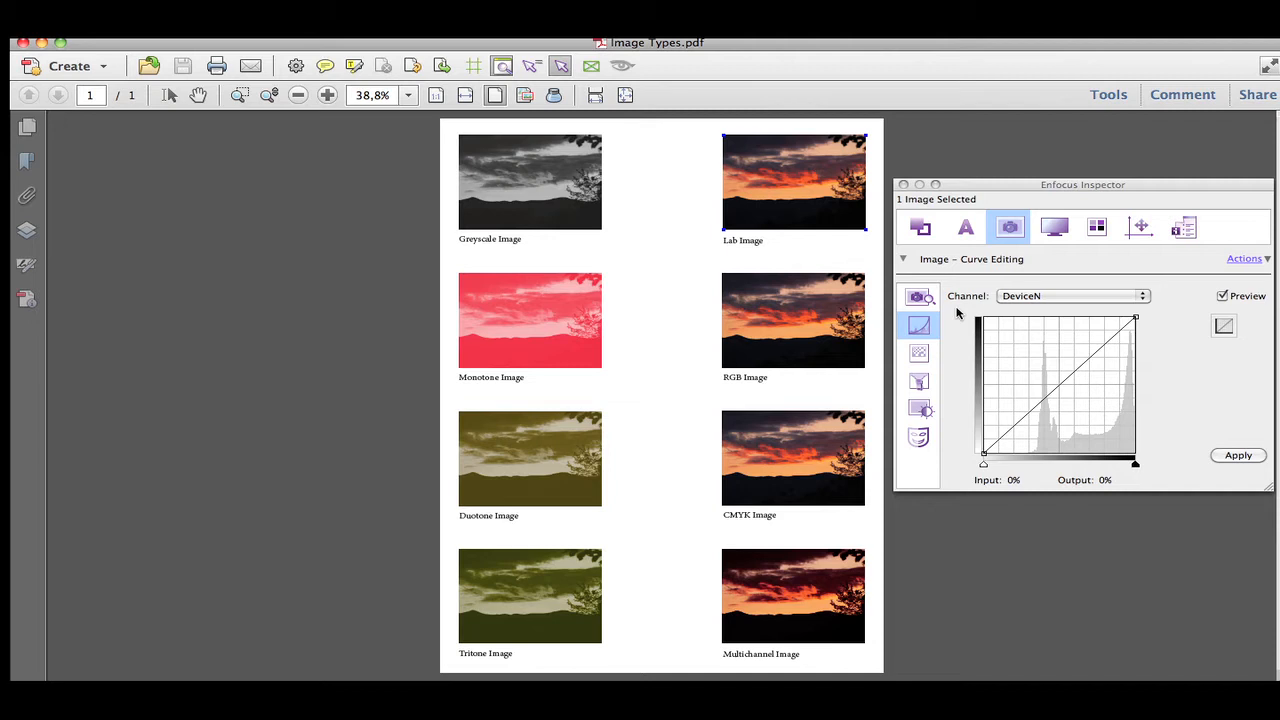
# Step: Select the BLITZ cover photo so its CMYK curve shows in Curve Editing
pyautogui.click(1070, 296)
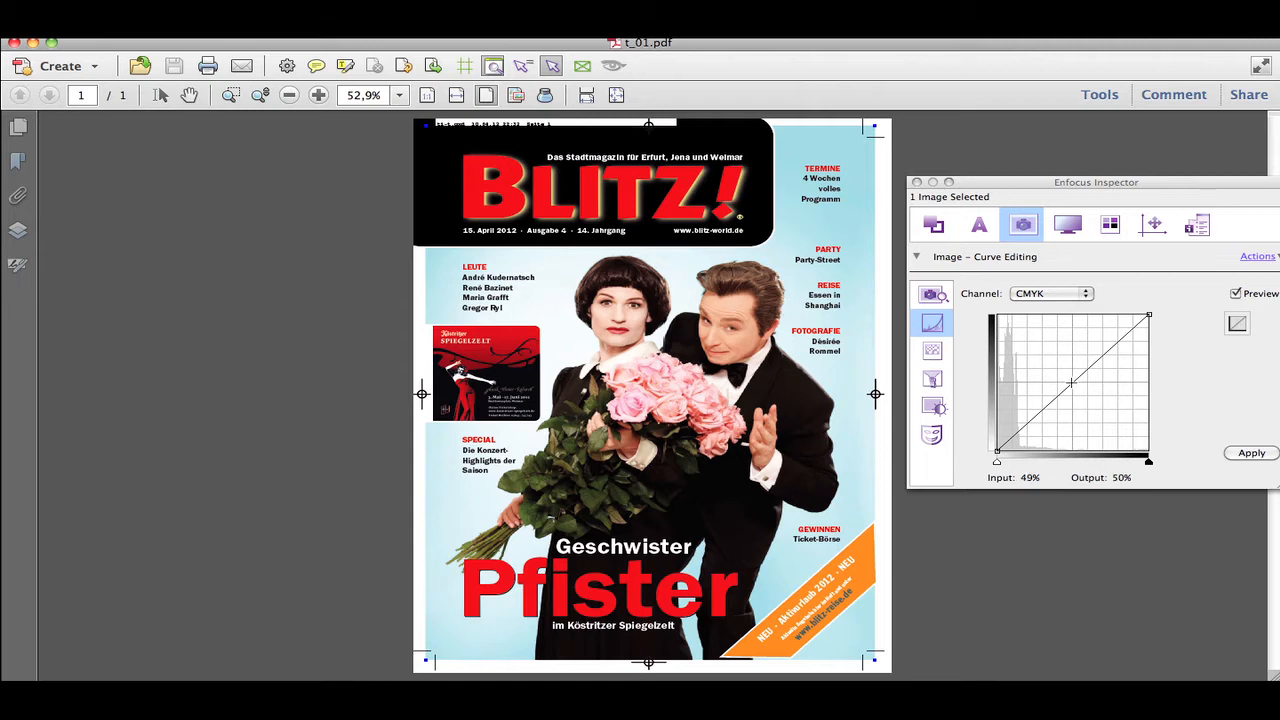
# Step: Magnify the cover's lower area in full colour (wireframe off) and marquee-select several objects together
pyautogui.moveTo(1072, 384); pyautogui.dragTo(1052, 370)
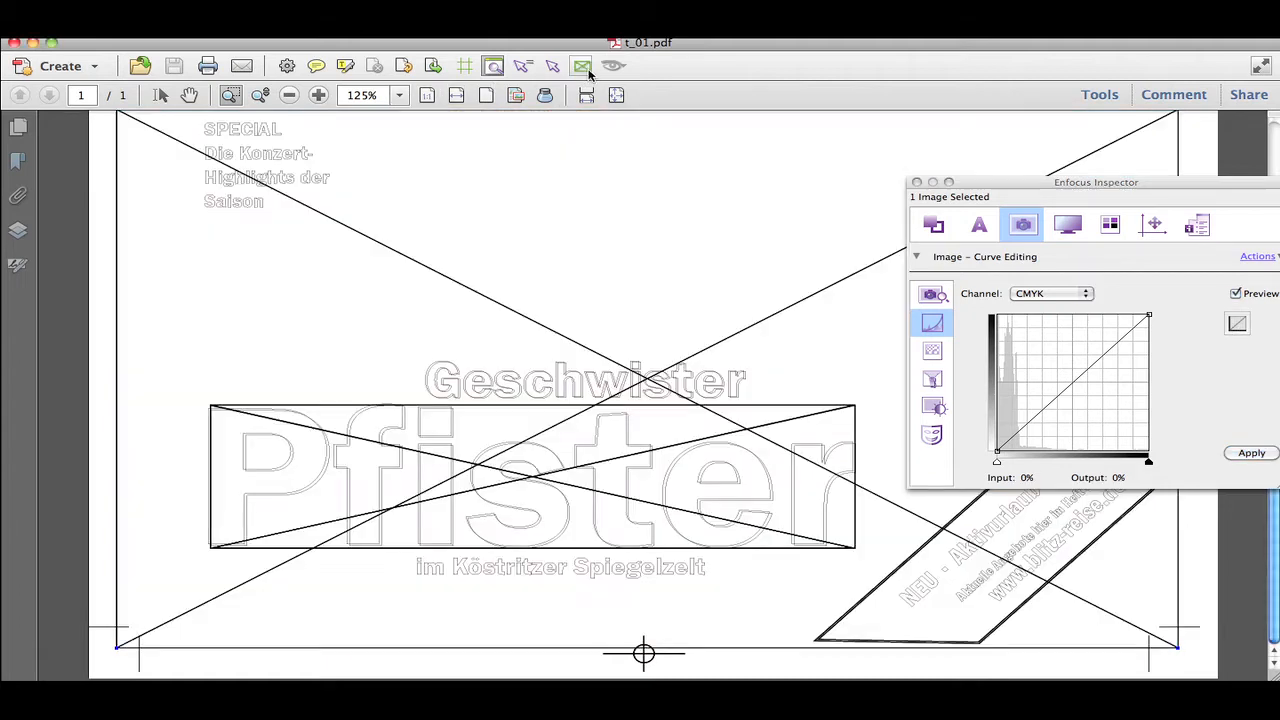
pyautogui.moveTo(582, 66)
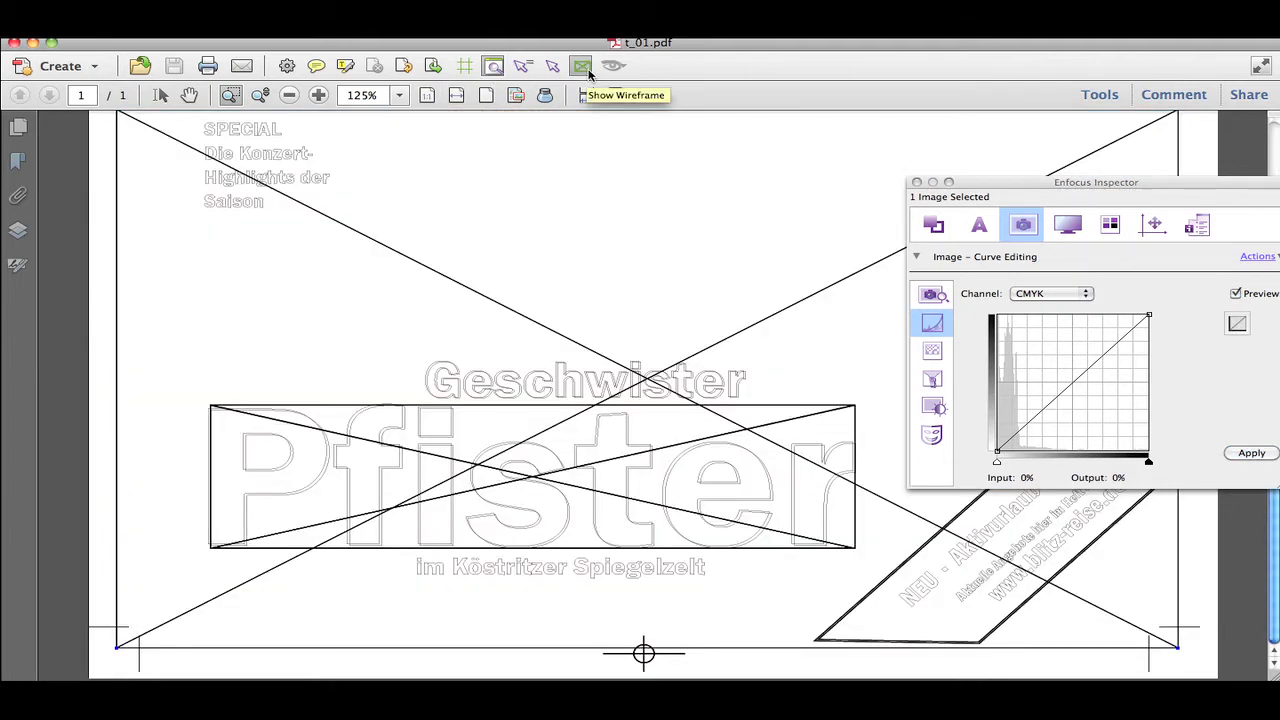
pyautogui.click(612, 66)
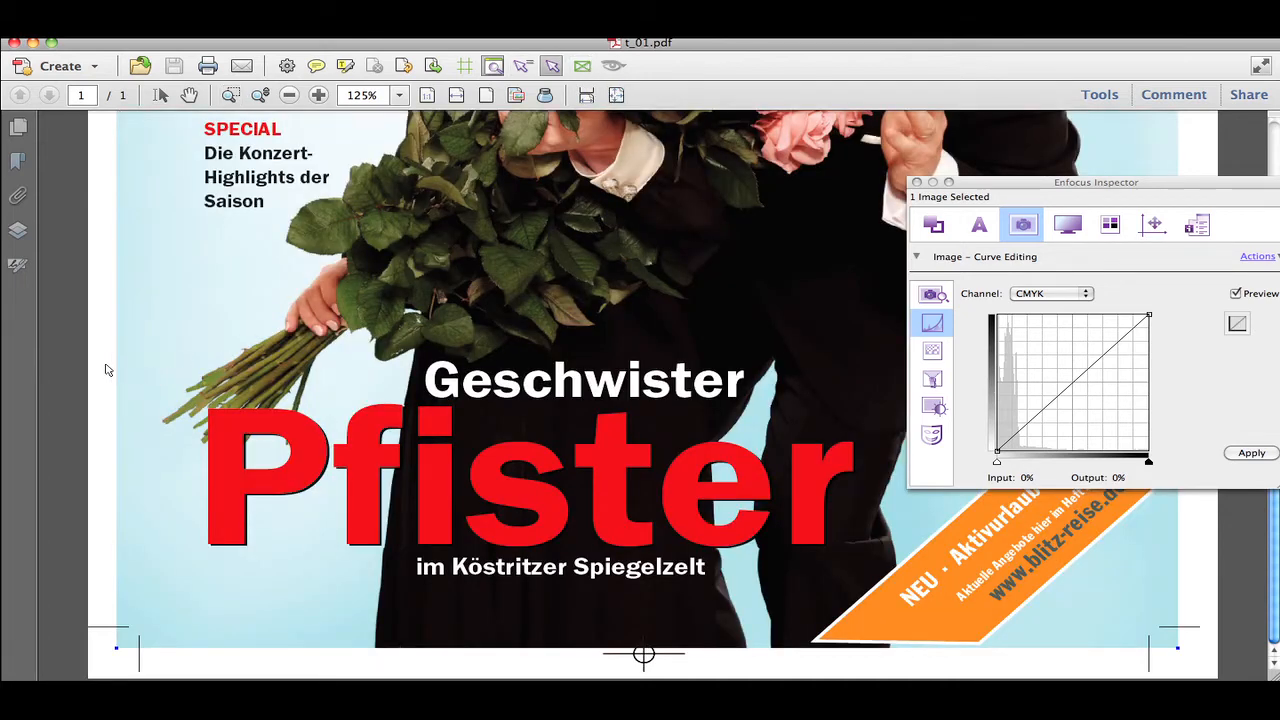
pyautogui.moveTo(998, 460); pyautogui.dragTo(1072, 388)
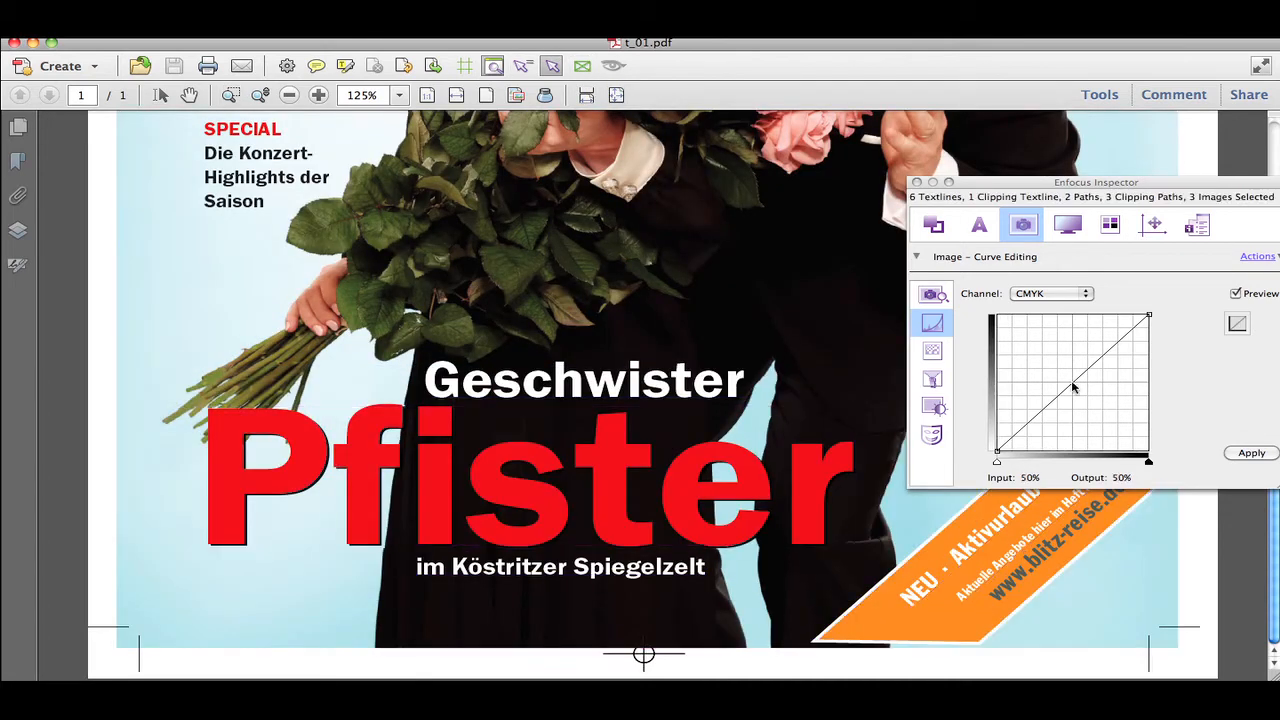
pyautogui.moveTo(1076, 388); pyautogui.dragTo(1048, 364)
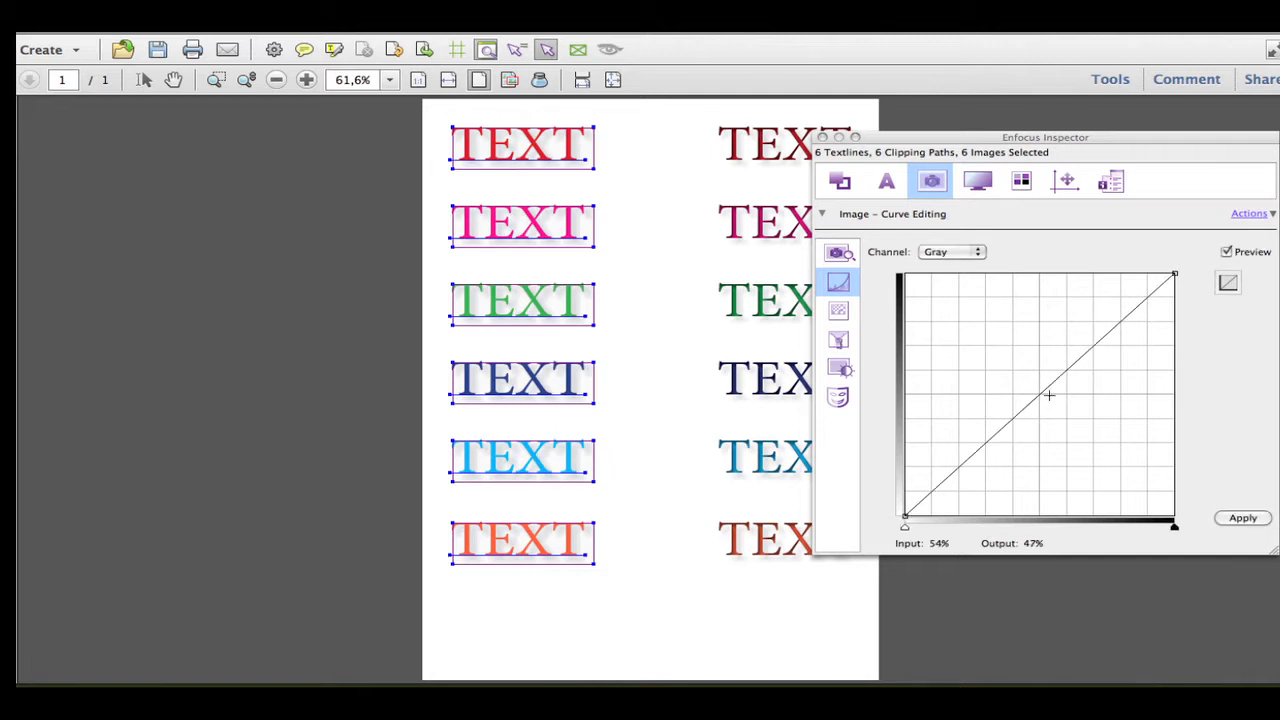
# Step: Bend the Gray curve of the selected TEXT images, then show the monotone image's PANTONE Warm Red C curve
pyautogui.moveTo(1050, 396); pyautogui.dragTo(1008, 362)
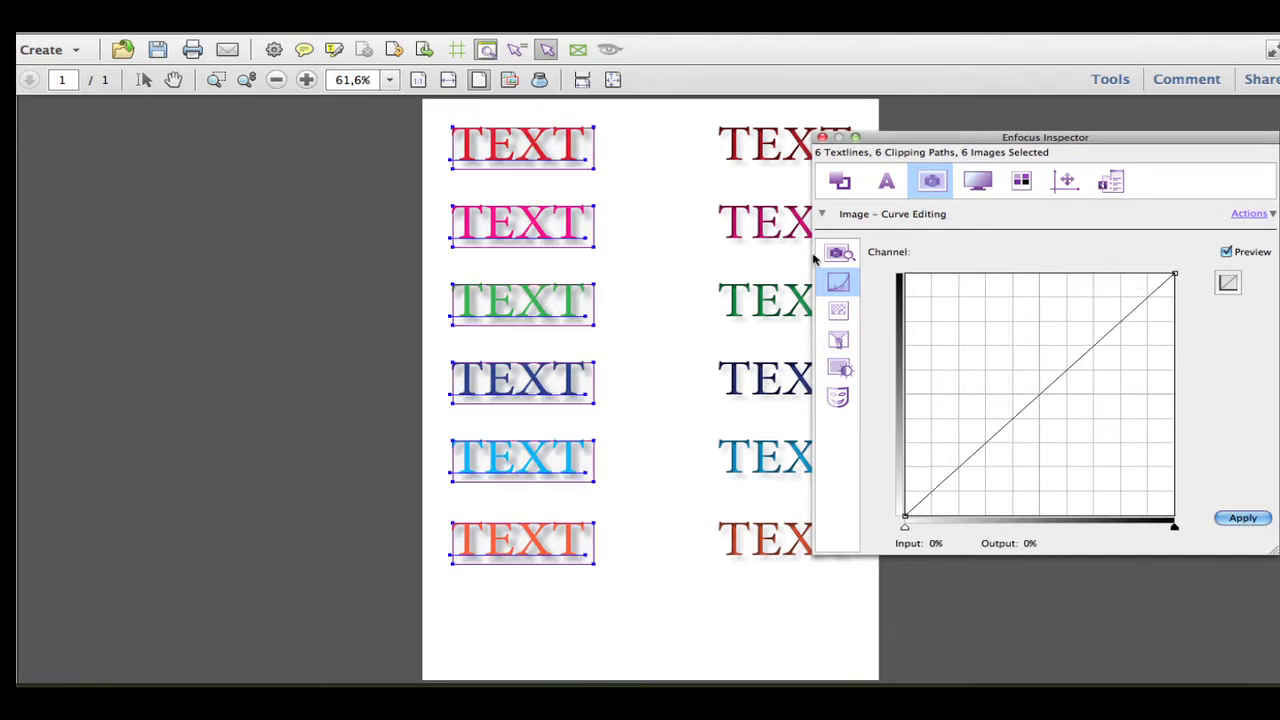
pyautogui.click(644, 350)
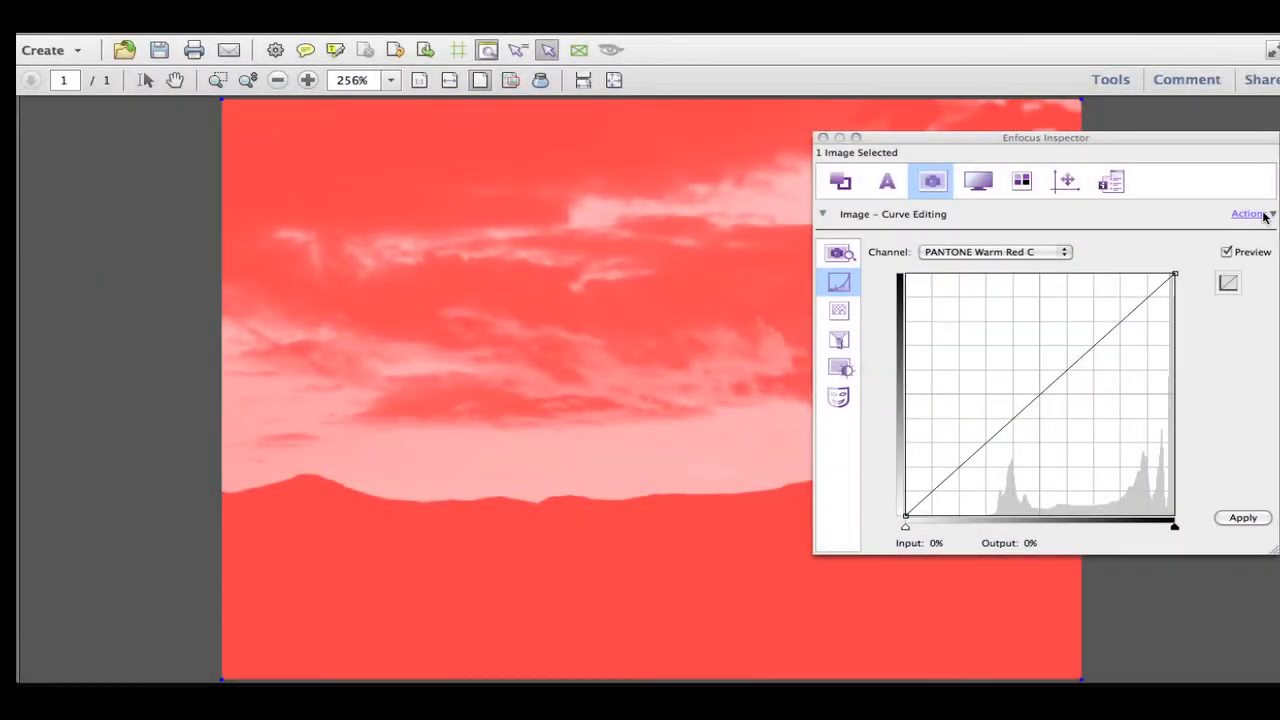
# Step: Try Convert Images to Gray on the red monotone photo, undo it, then Map Images to Gray instead
pyautogui.click(1248, 212)
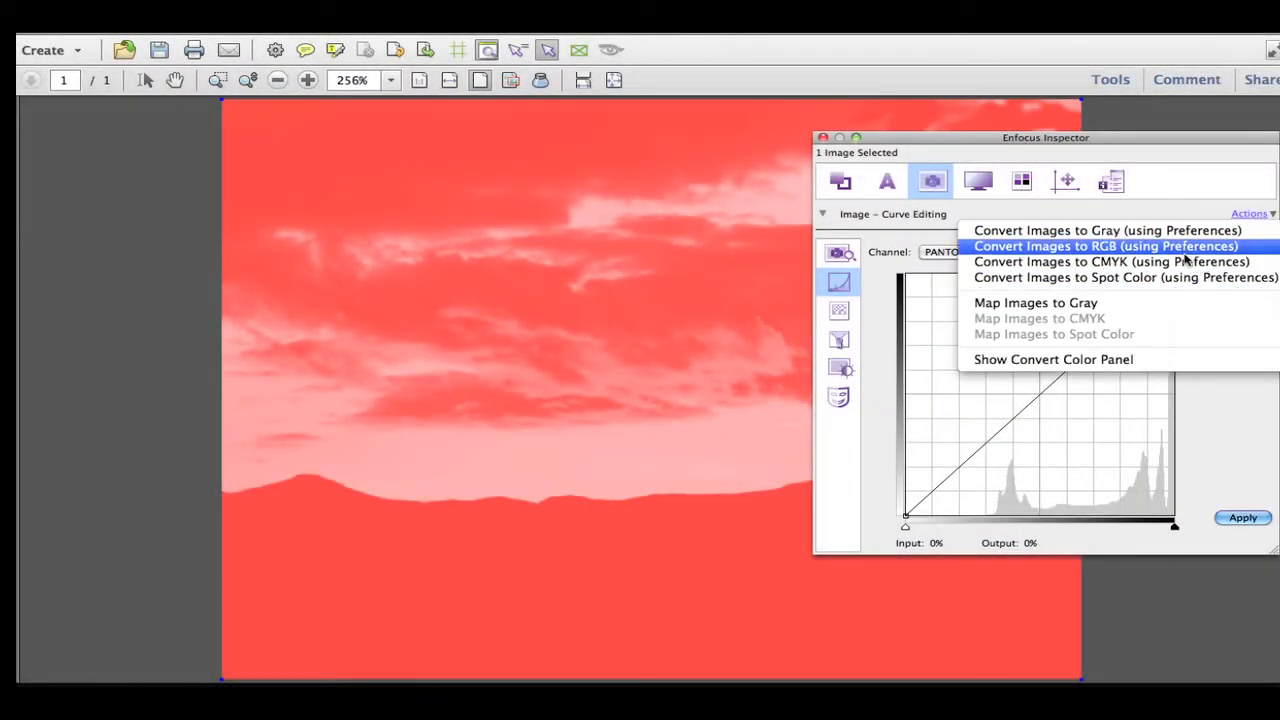
pyautogui.moveTo(1108, 230)
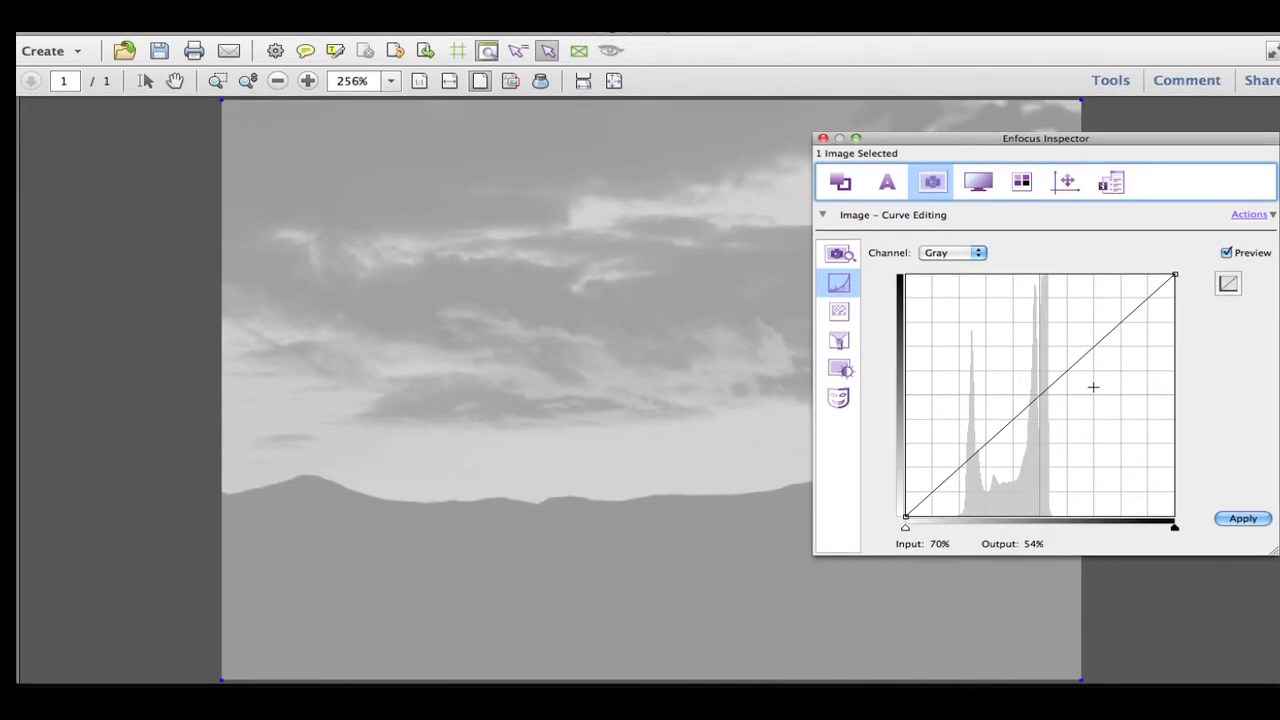
pyautogui.click(176, 16)
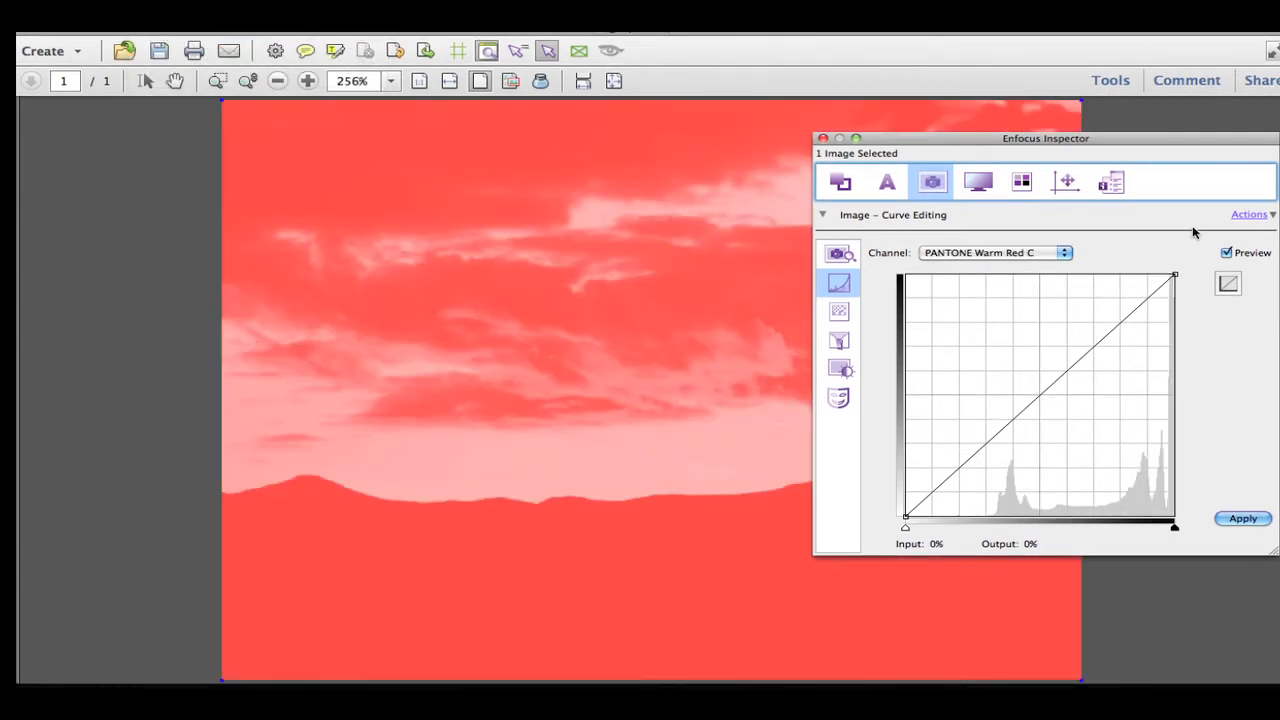
pyautogui.click(1248, 214)
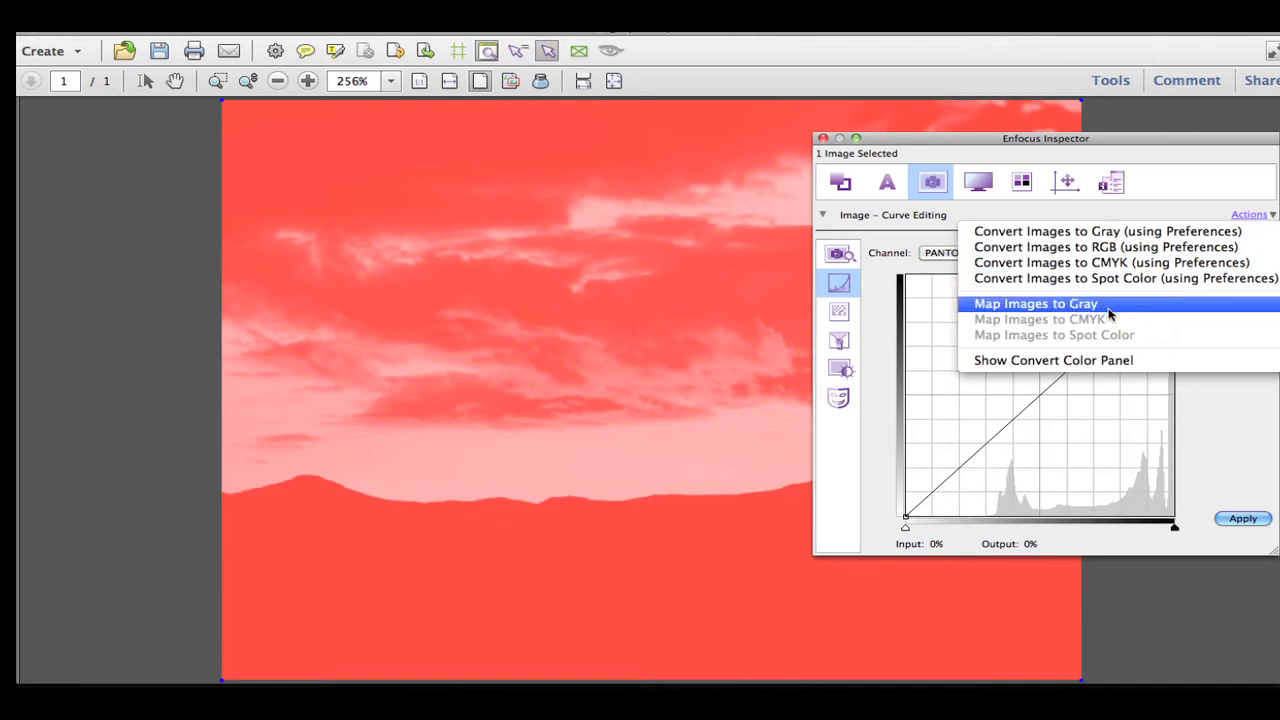
pyautogui.click(1036, 304)
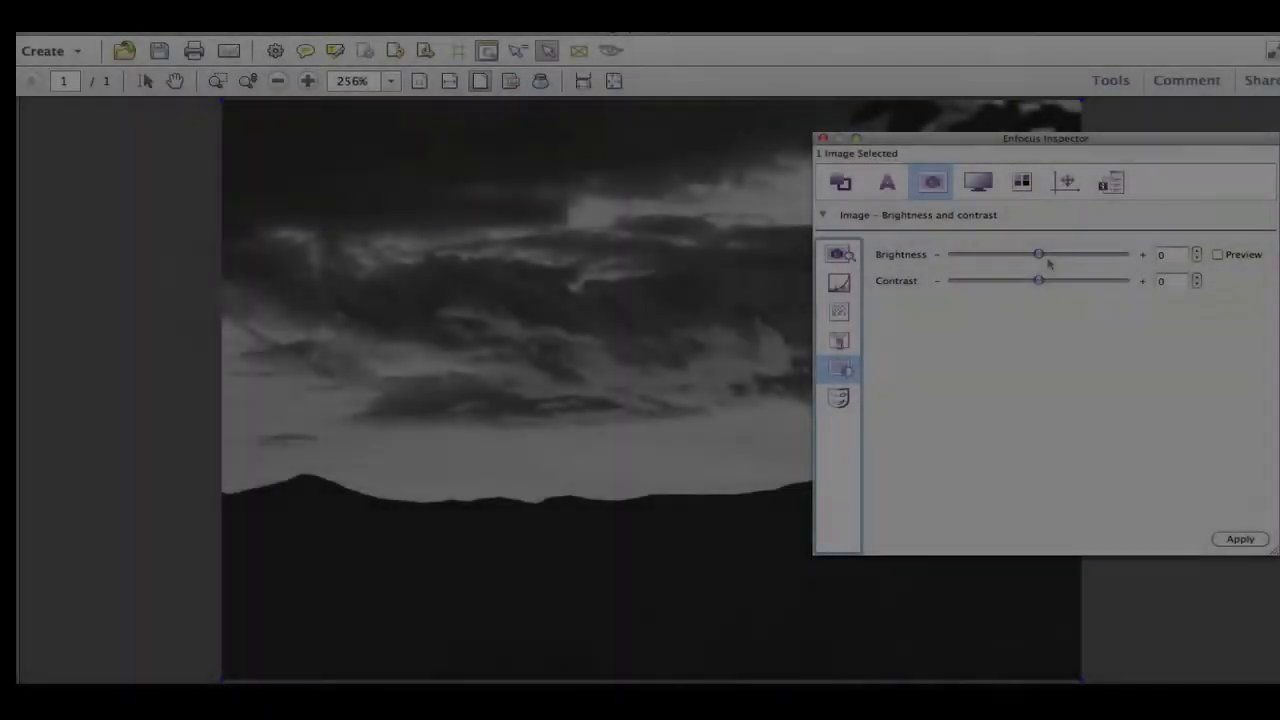
# Step: Preview the gray photo with contrast 38 and brightness -54 for a darker, higher-contrast look
pyautogui.moveTo(1038, 280); pyautogui.dragTo(1122, 280)
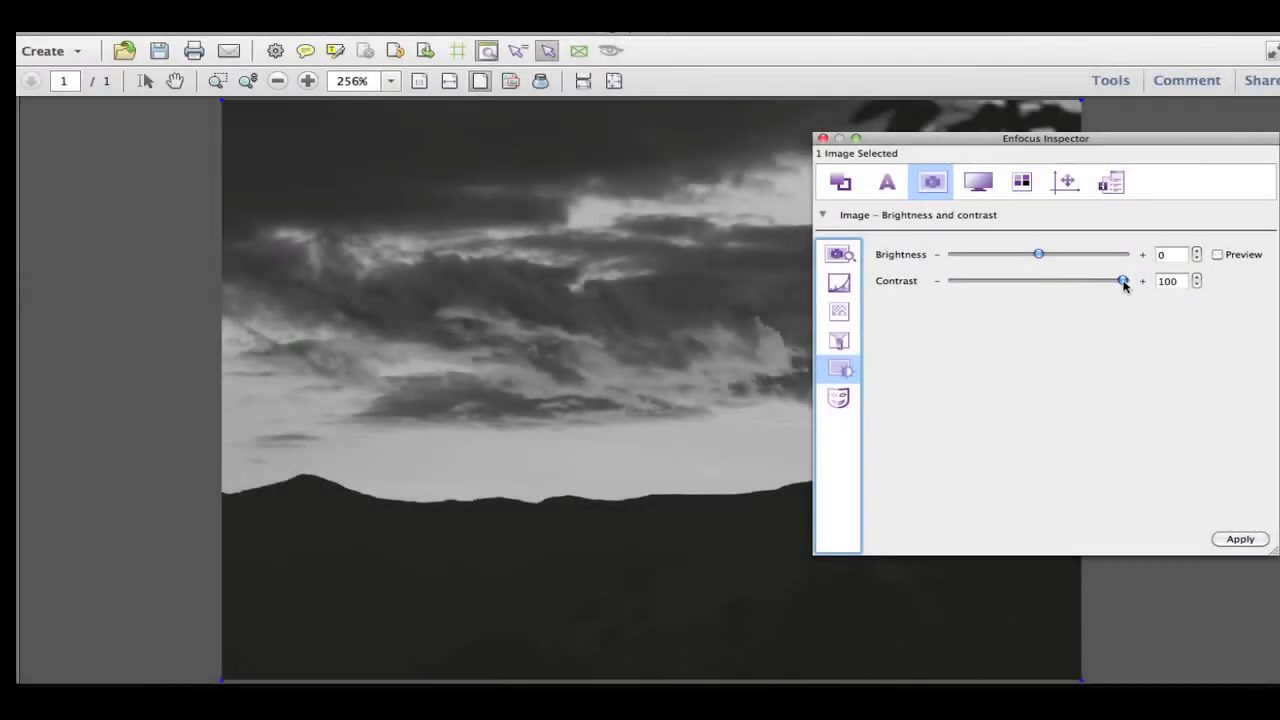
pyautogui.click(1218, 254)
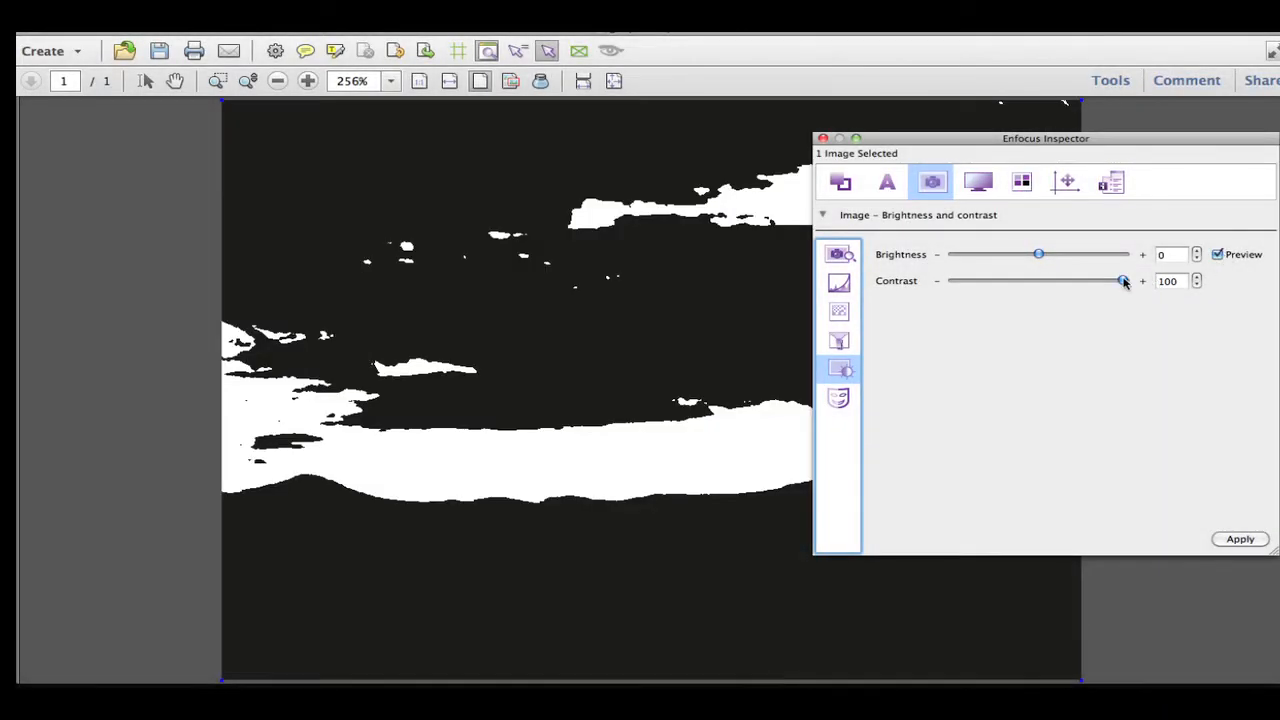
pyautogui.moveTo(1122, 280); pyautogui.dragTo(980, 280)
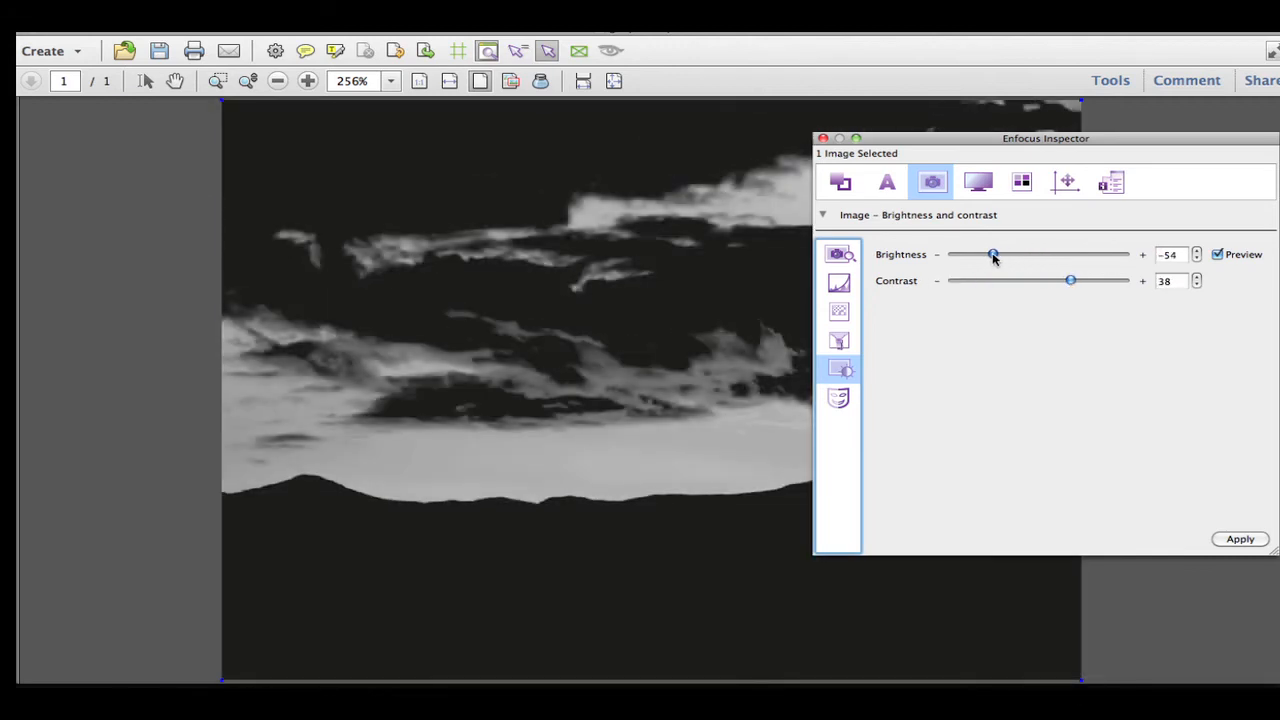
pyautogui.moveTo(992, 254); pyautogui.dragTo(1092, 254)
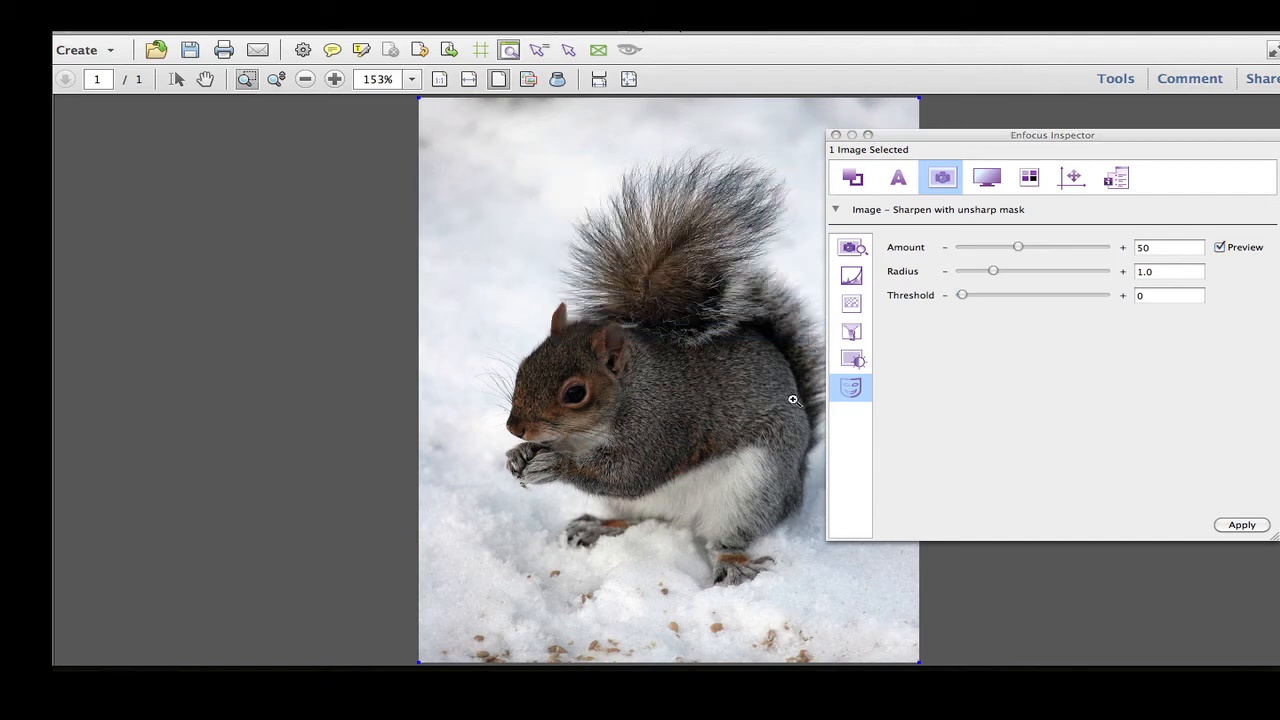
# Step: Zoom on the squirrel's tail and raise the unsharp mask amount to 180, toggling Preview to compare the fur
pyautogui.click(334, 80)
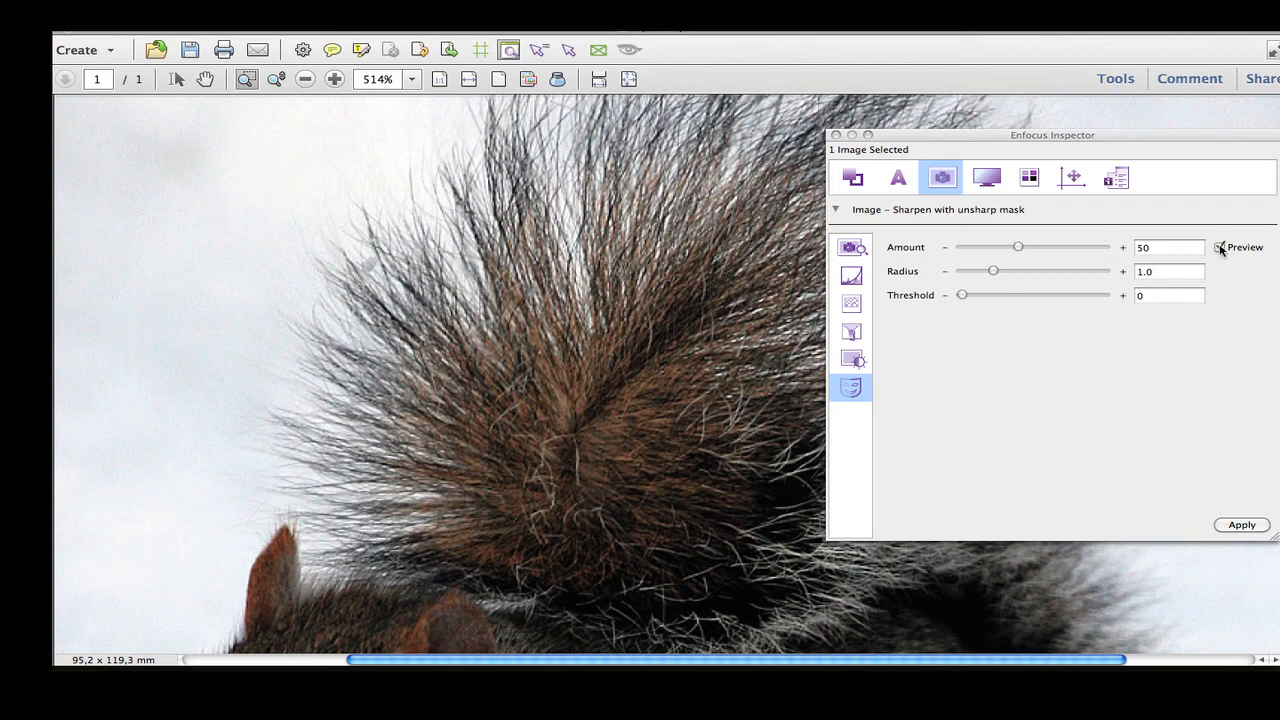
pyautogui.click(1220, 248)
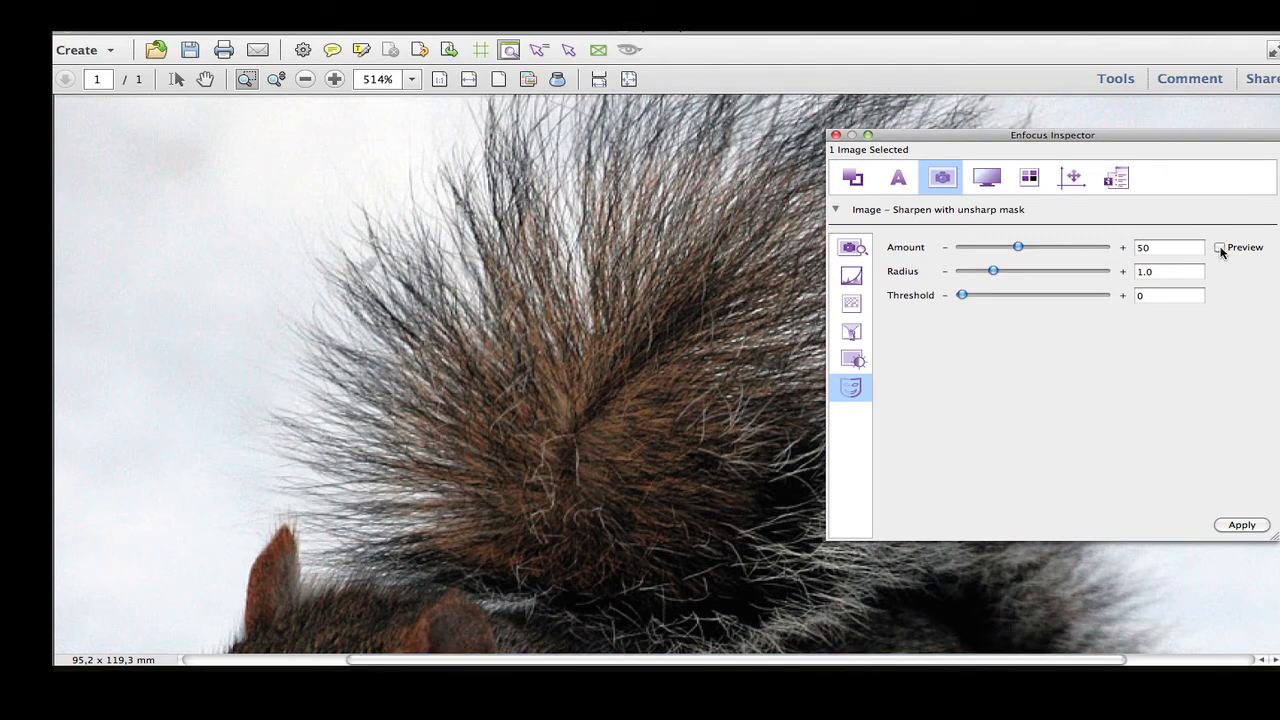
pyautogui.click(1220, 248)
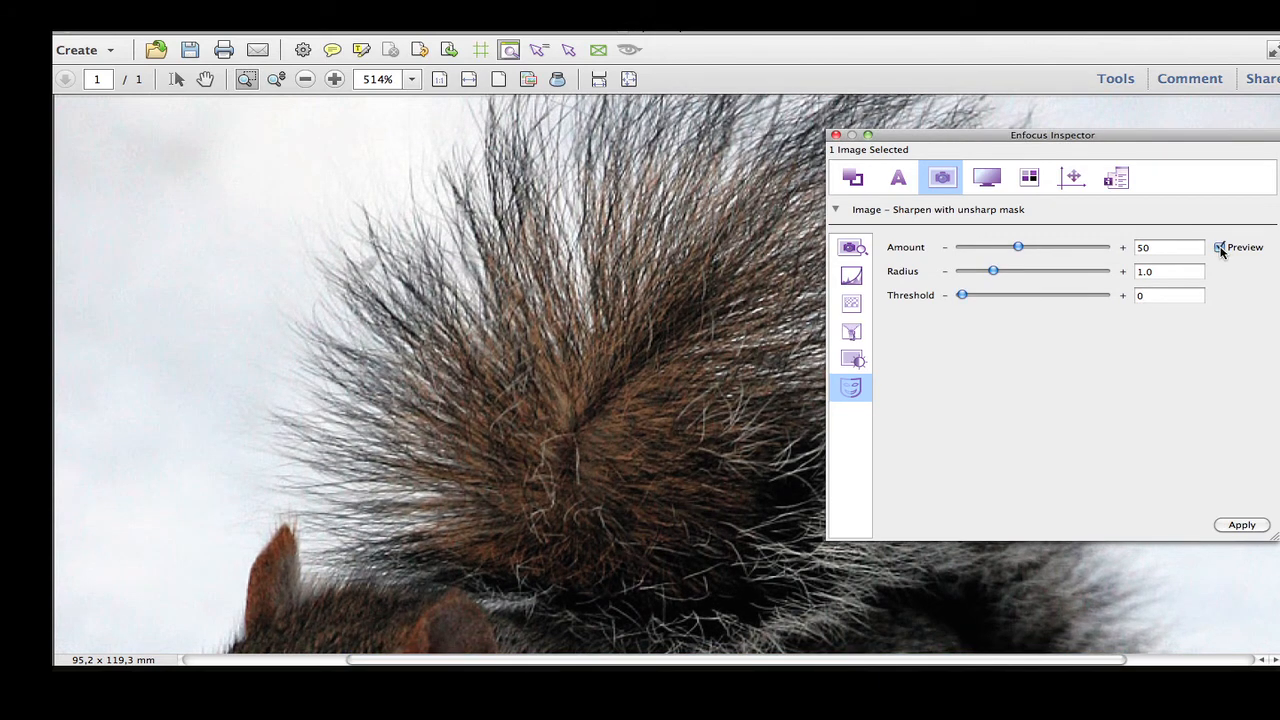
pyautogui.moveTo(1018, 248); pyautogui.dragTo(1026, 248)
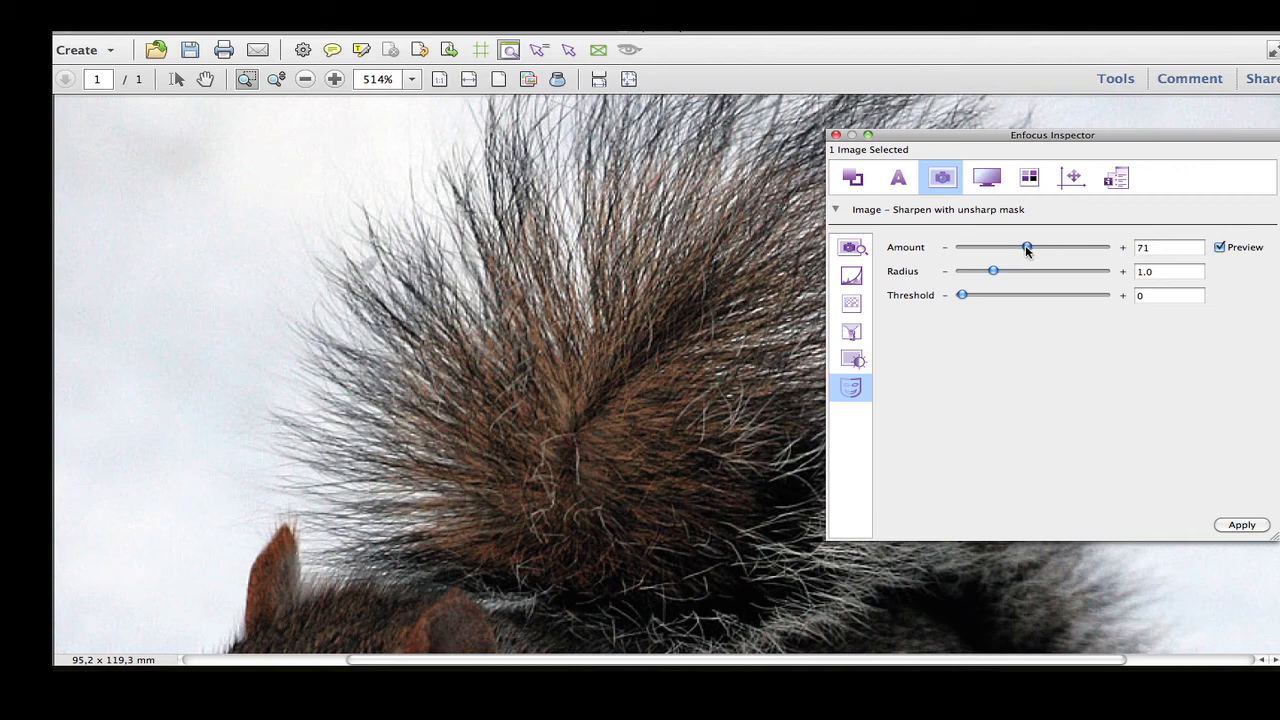
pyautogui.moveTo(1026, 248); pyautogui.dragTo(1056, 248)
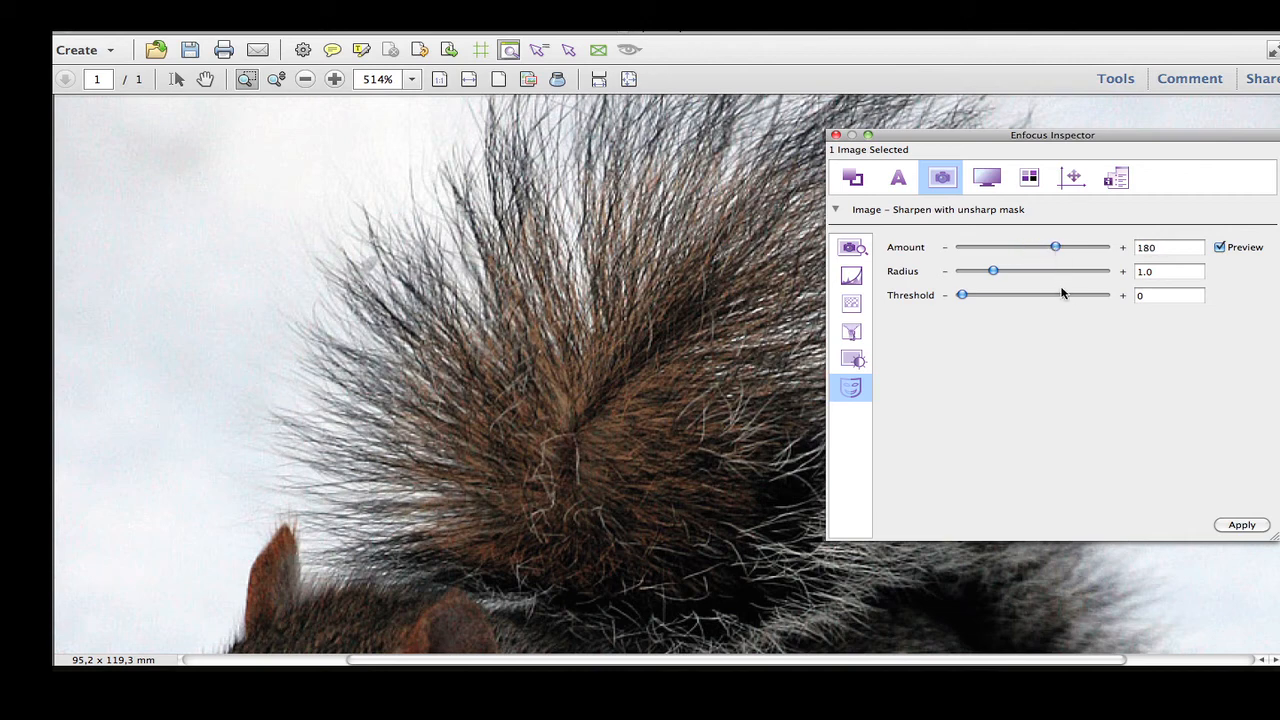
pyautogui.click(1220, 248)
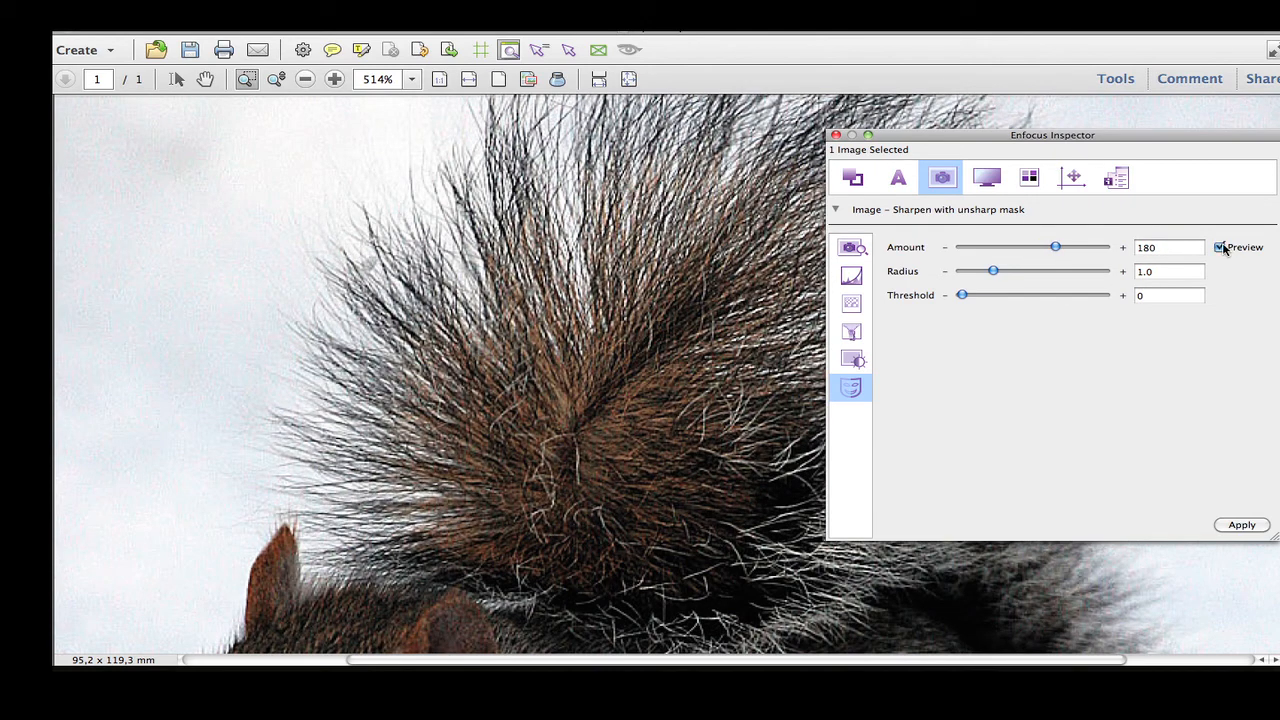
pyautogui.click(1220, 248)
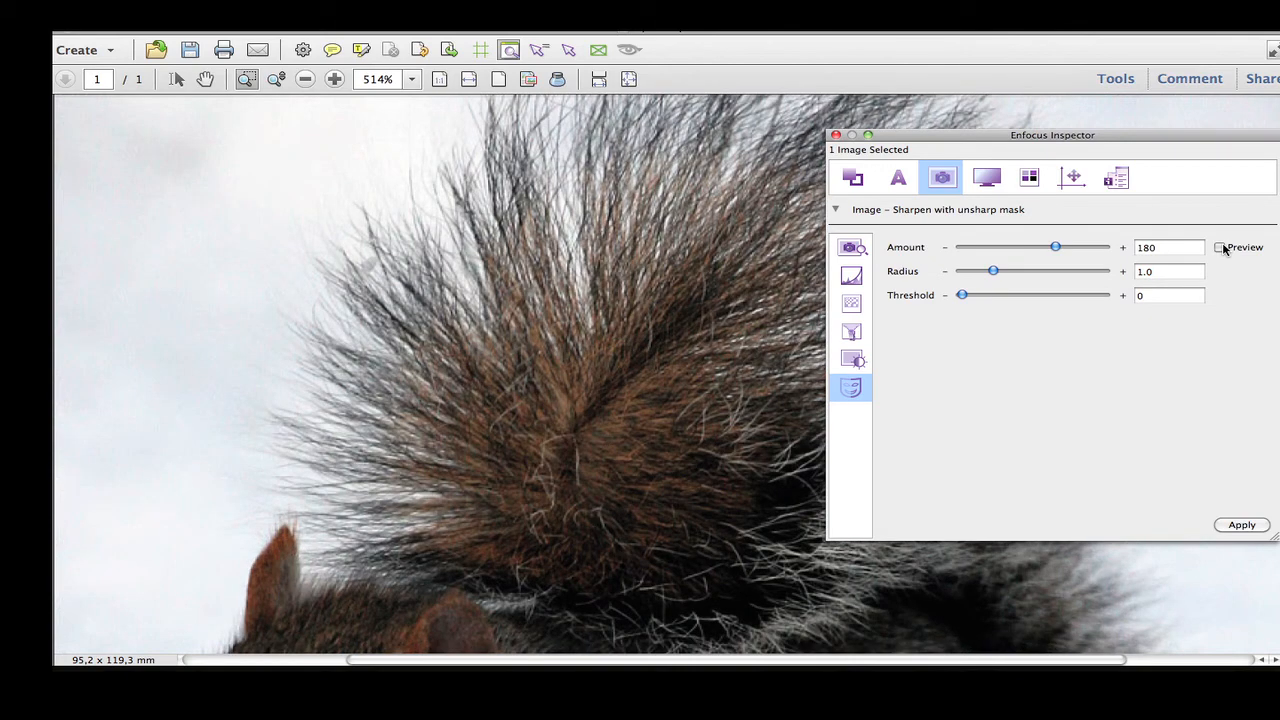
pyautogui.click(1220, 248)
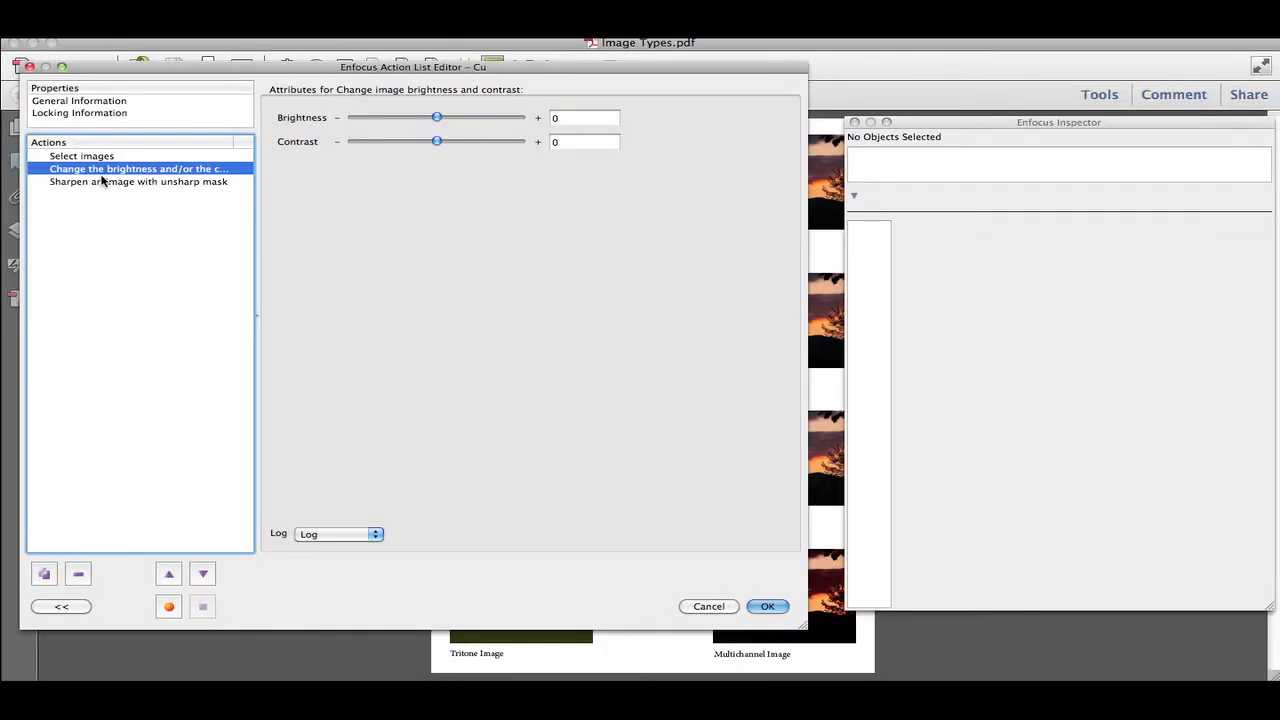
# Step: Review the action list's brightness/contrast step, then apply the Curve Editing settings to the greyscale image
pyautogui.click(138, 180)
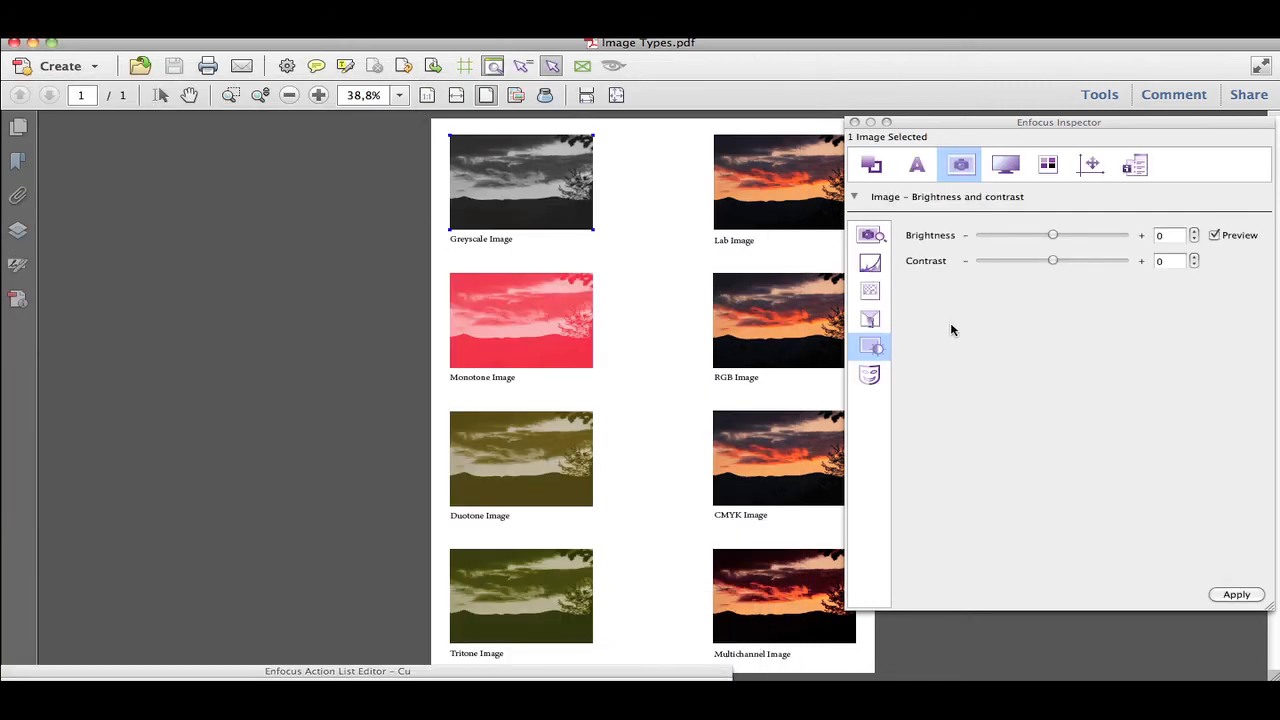
pyautogui.click(868, 262)
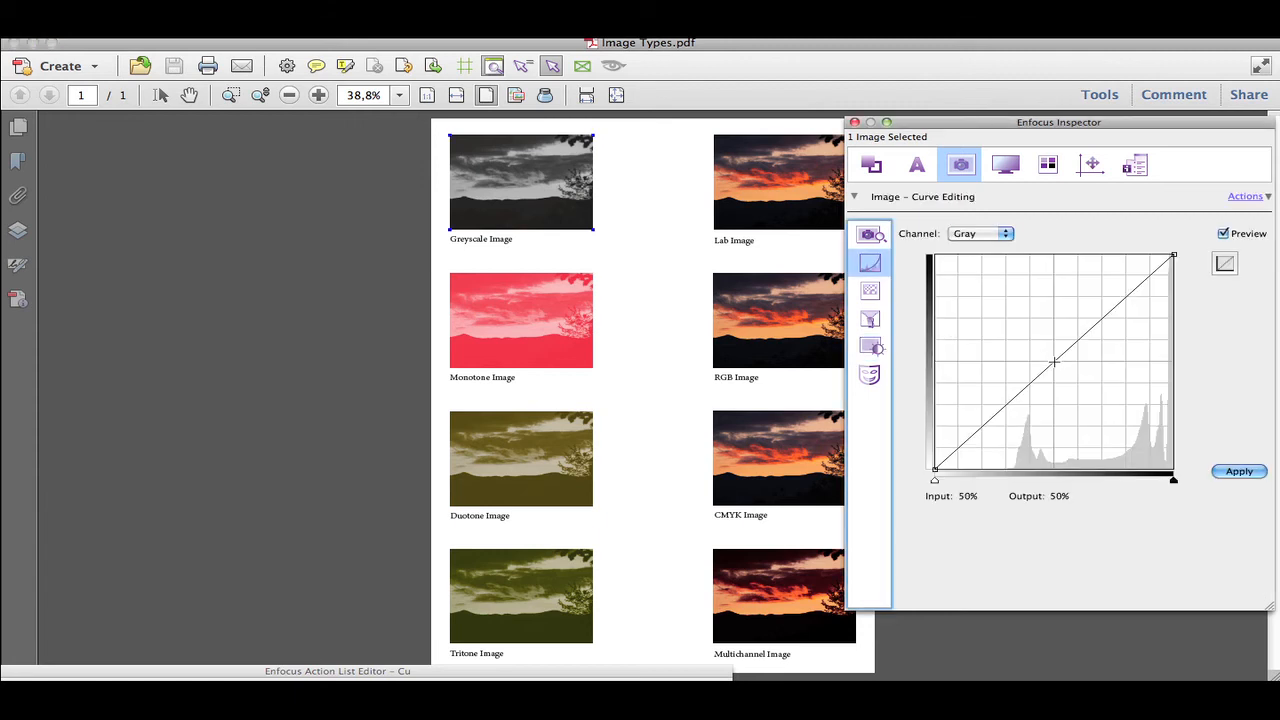
pyautogui.click(1240, 472)
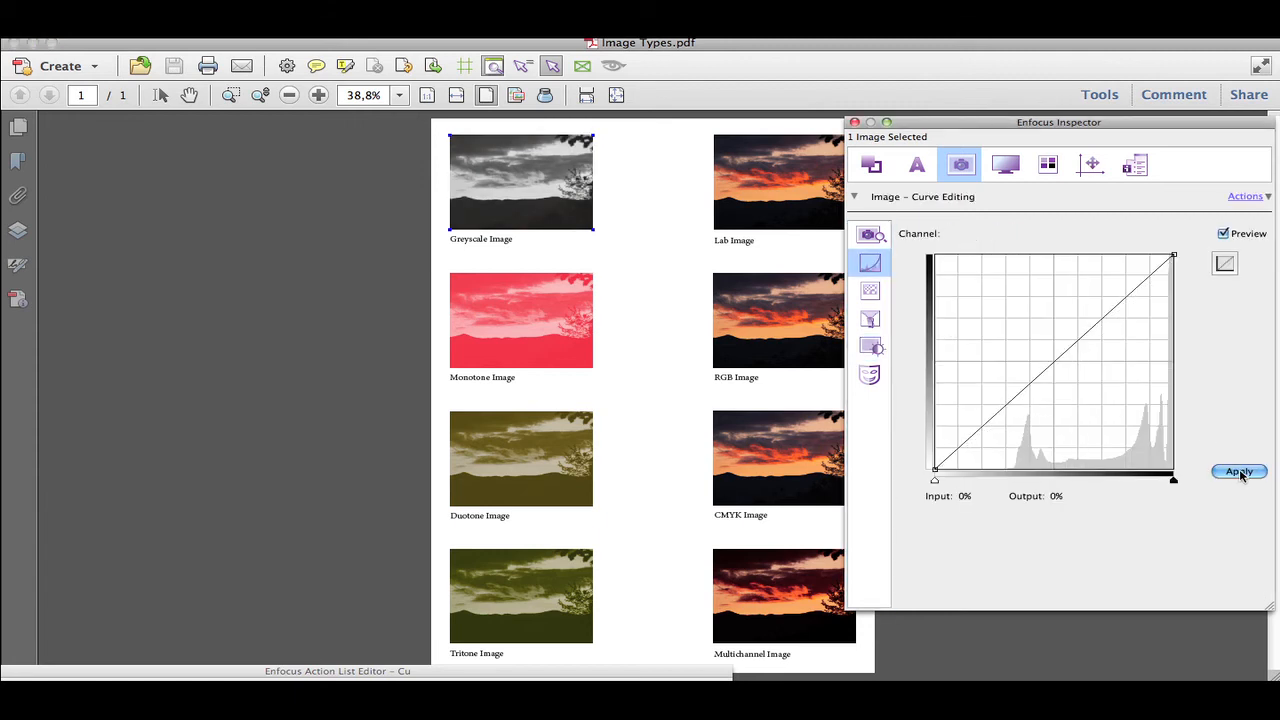